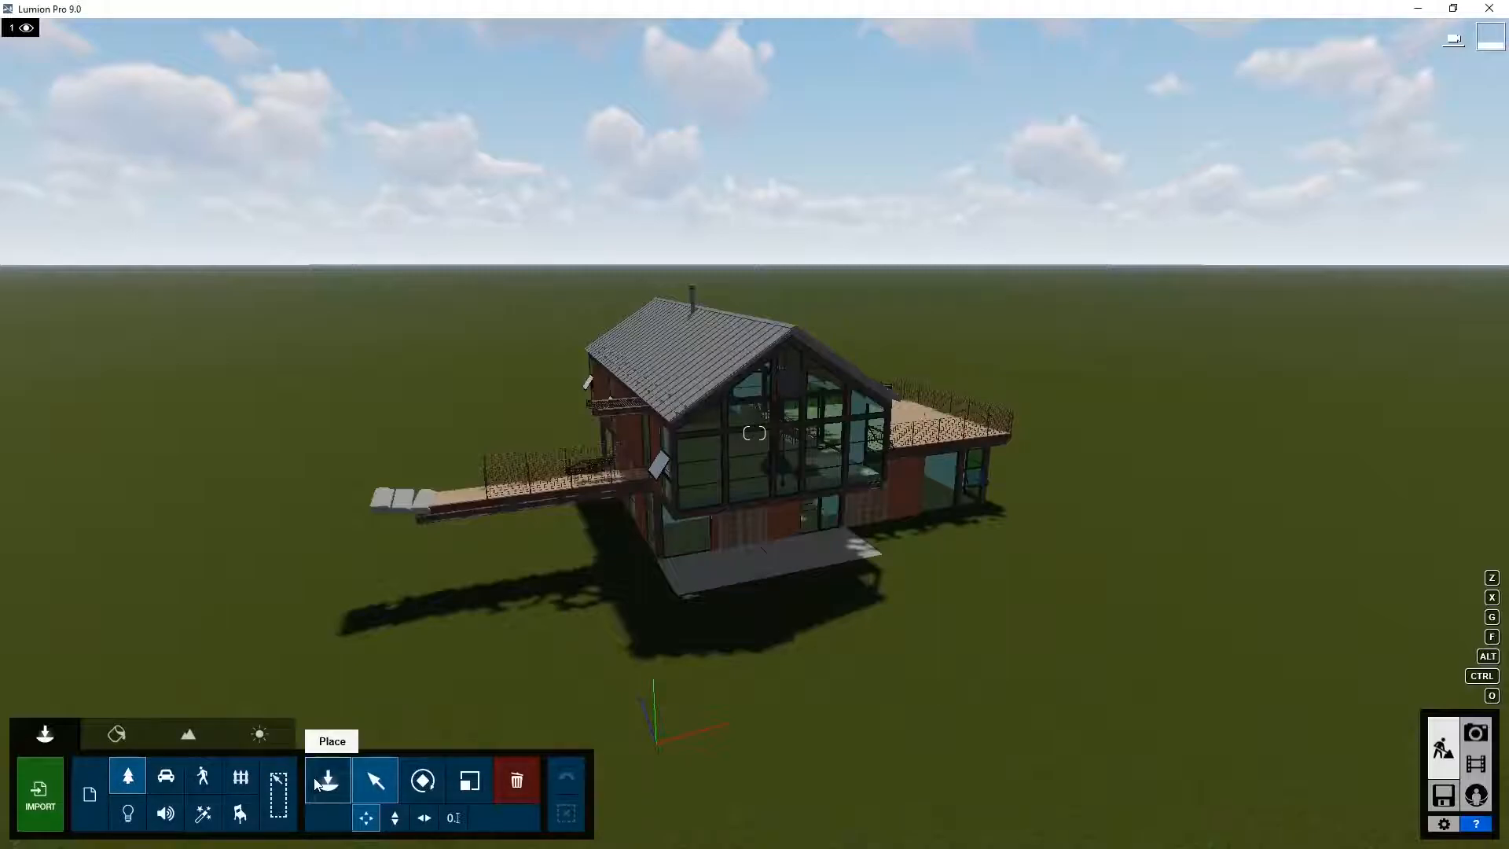
# Browse the Nature library's broadleaf trees and filter to 'oak', reaching page 2 of results.
pyautogui.click(126, 775)
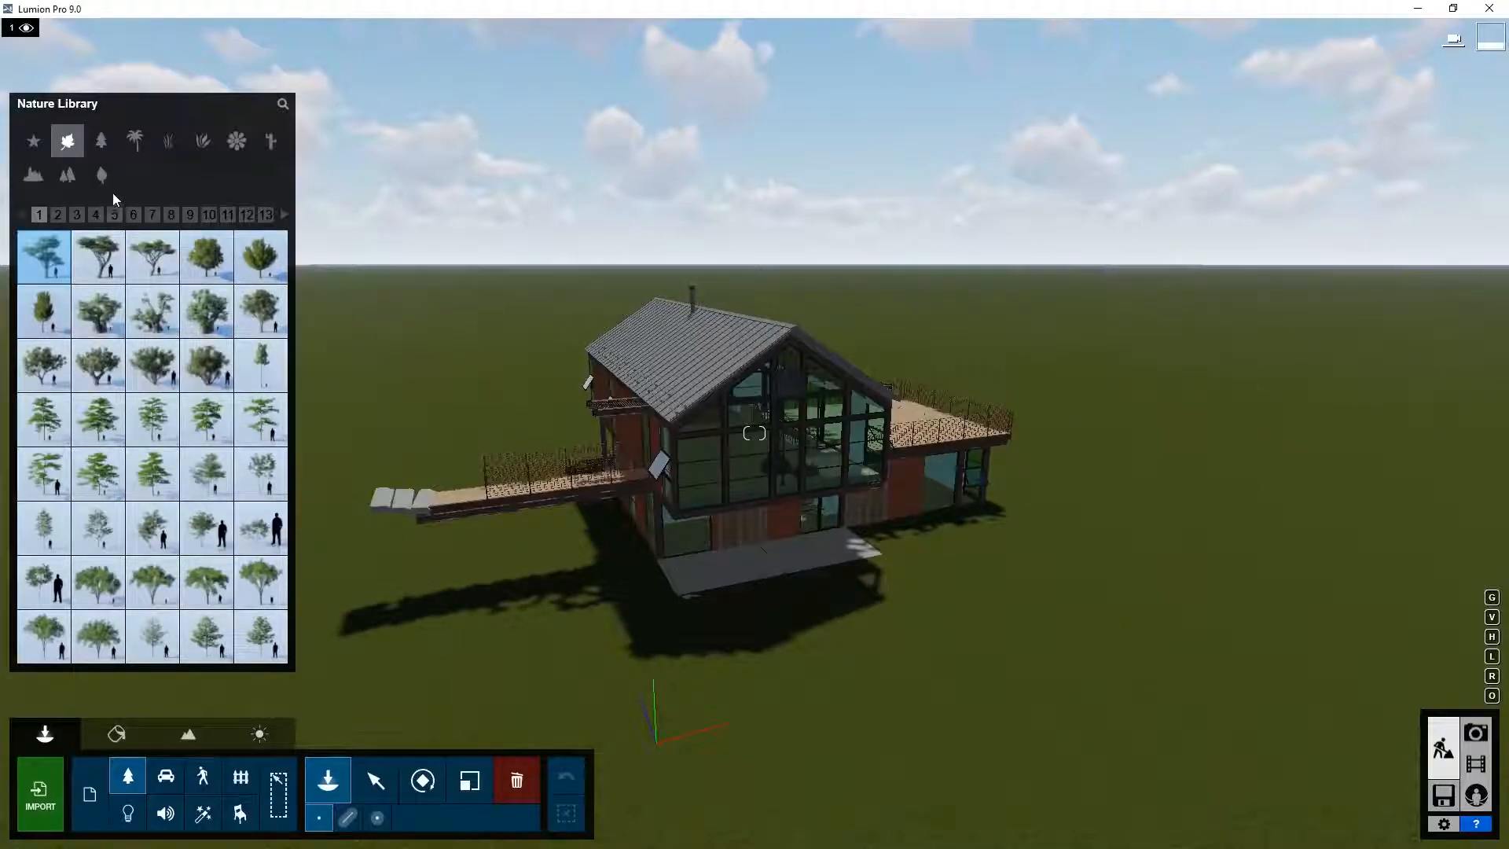
pyautogui.moveTo(57, 215)
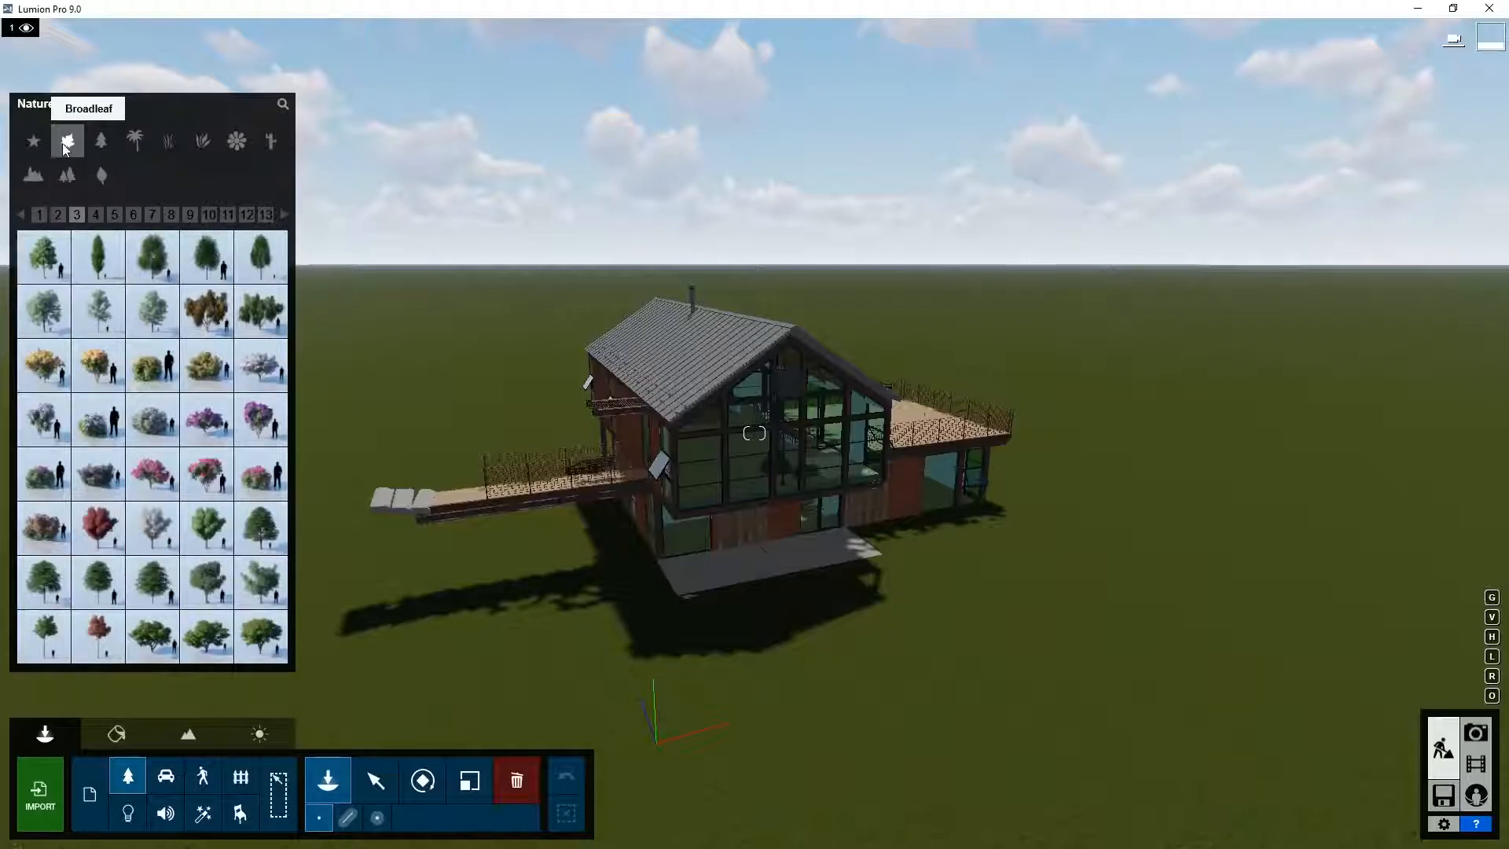
pyautogui.click(132, 216)
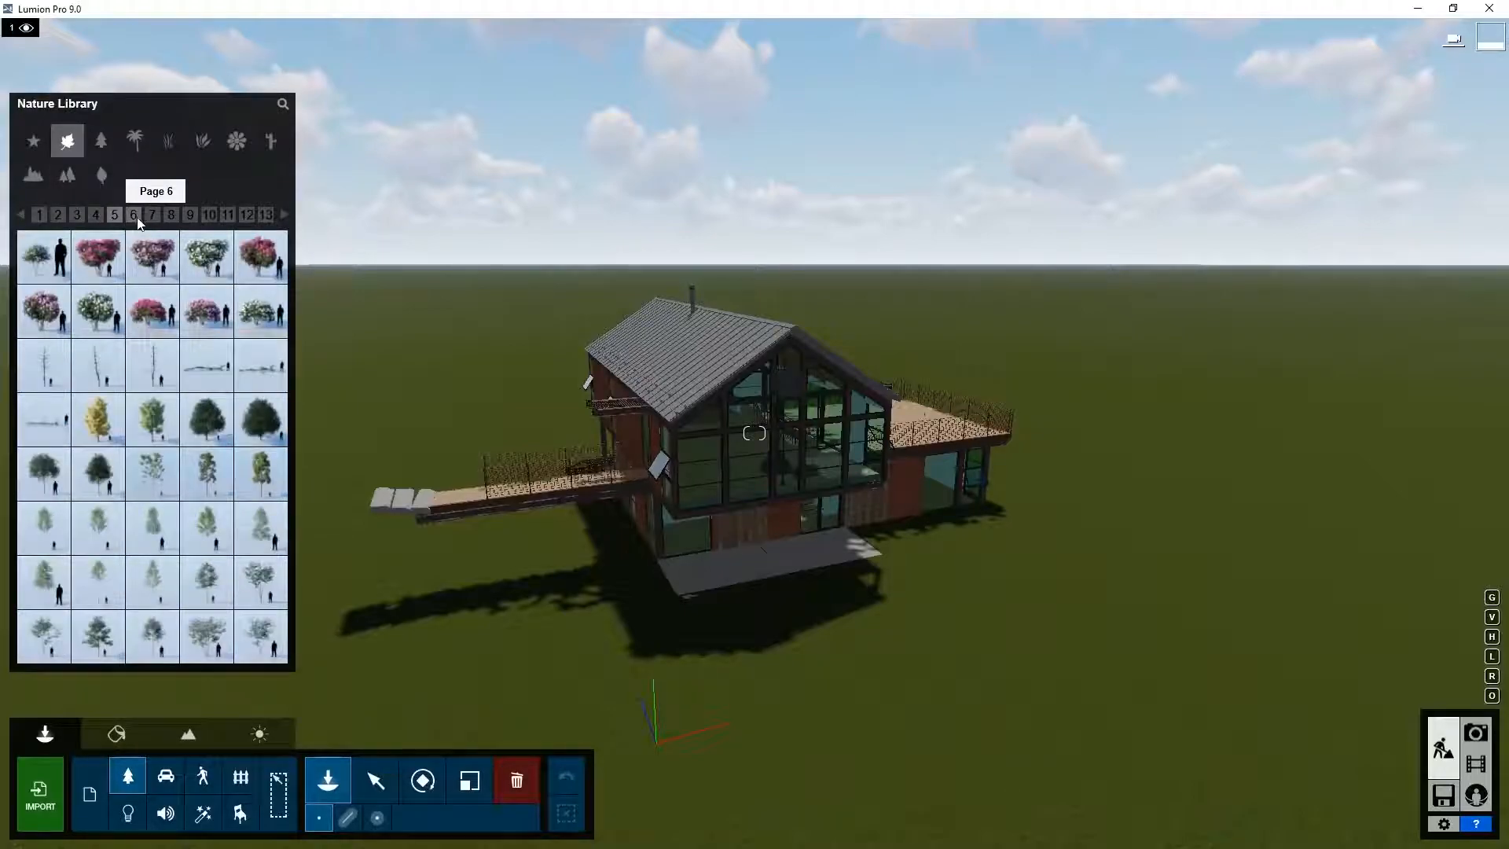
pyautogui.click(101, 141)
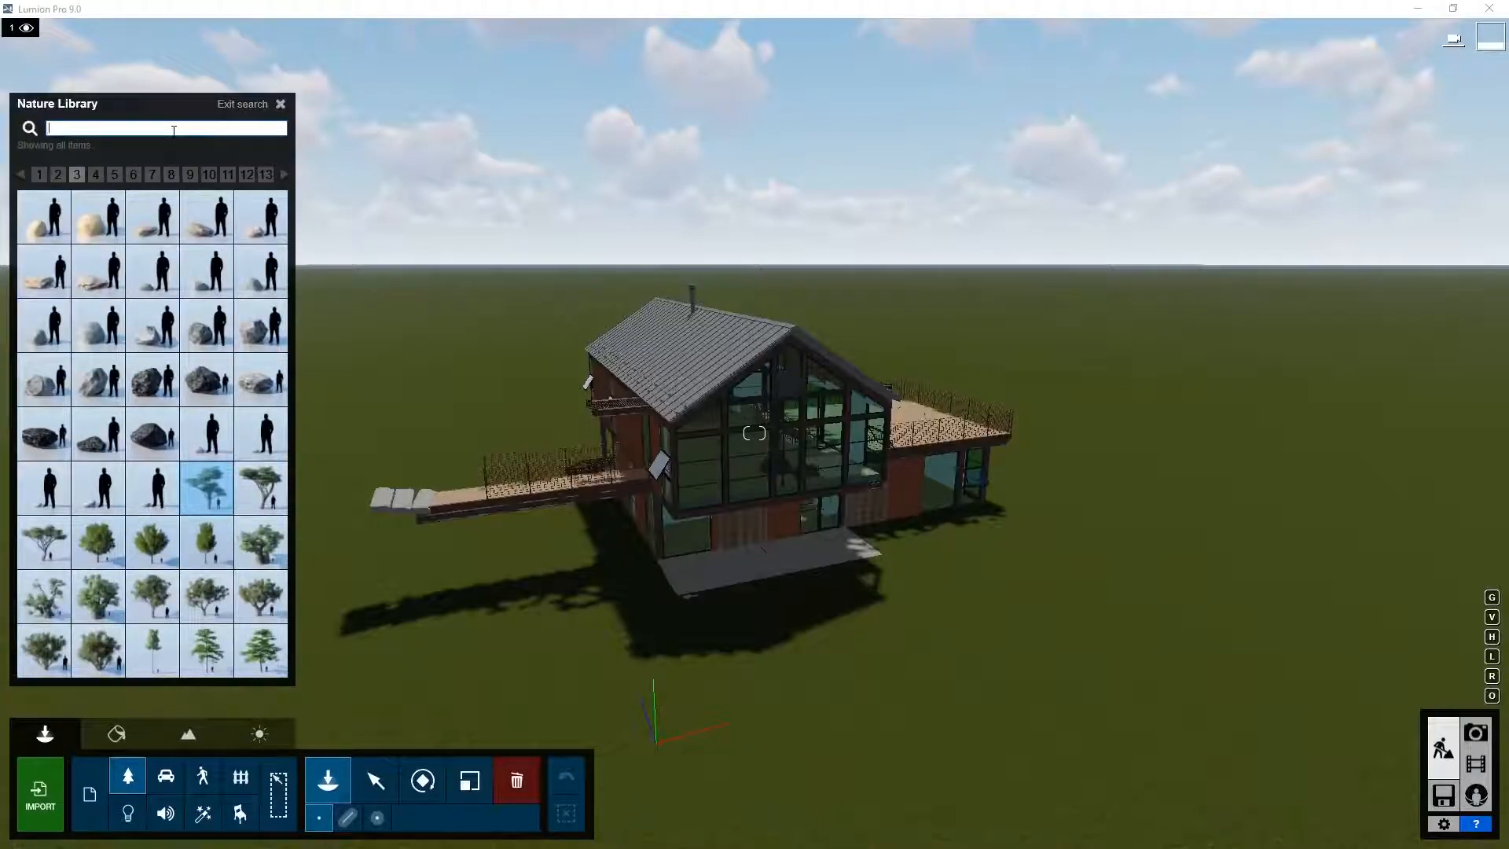
pyautogui.write('oak')
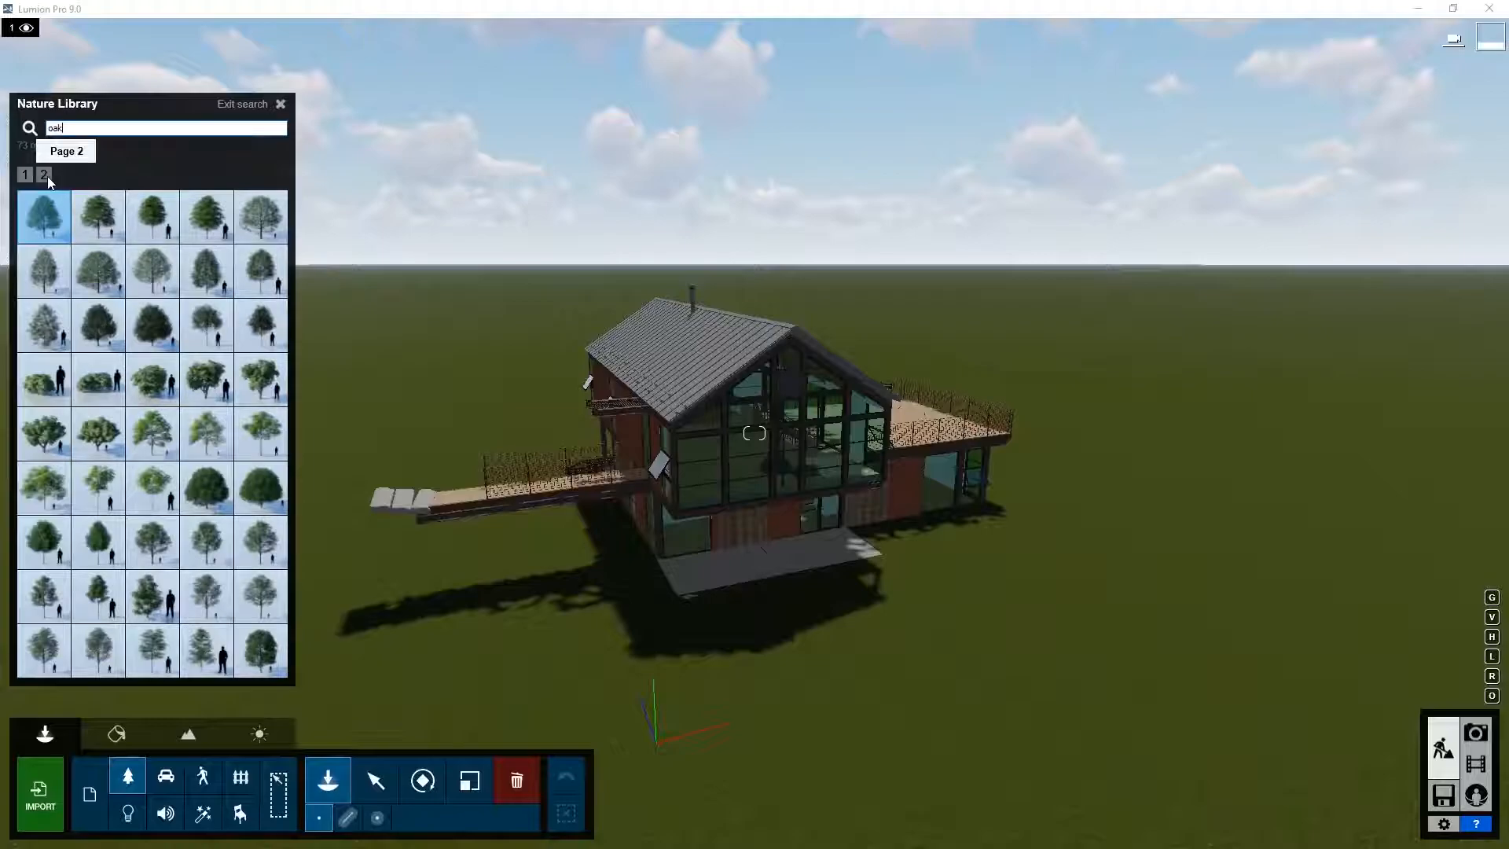
pyautogui.click(27, 174)
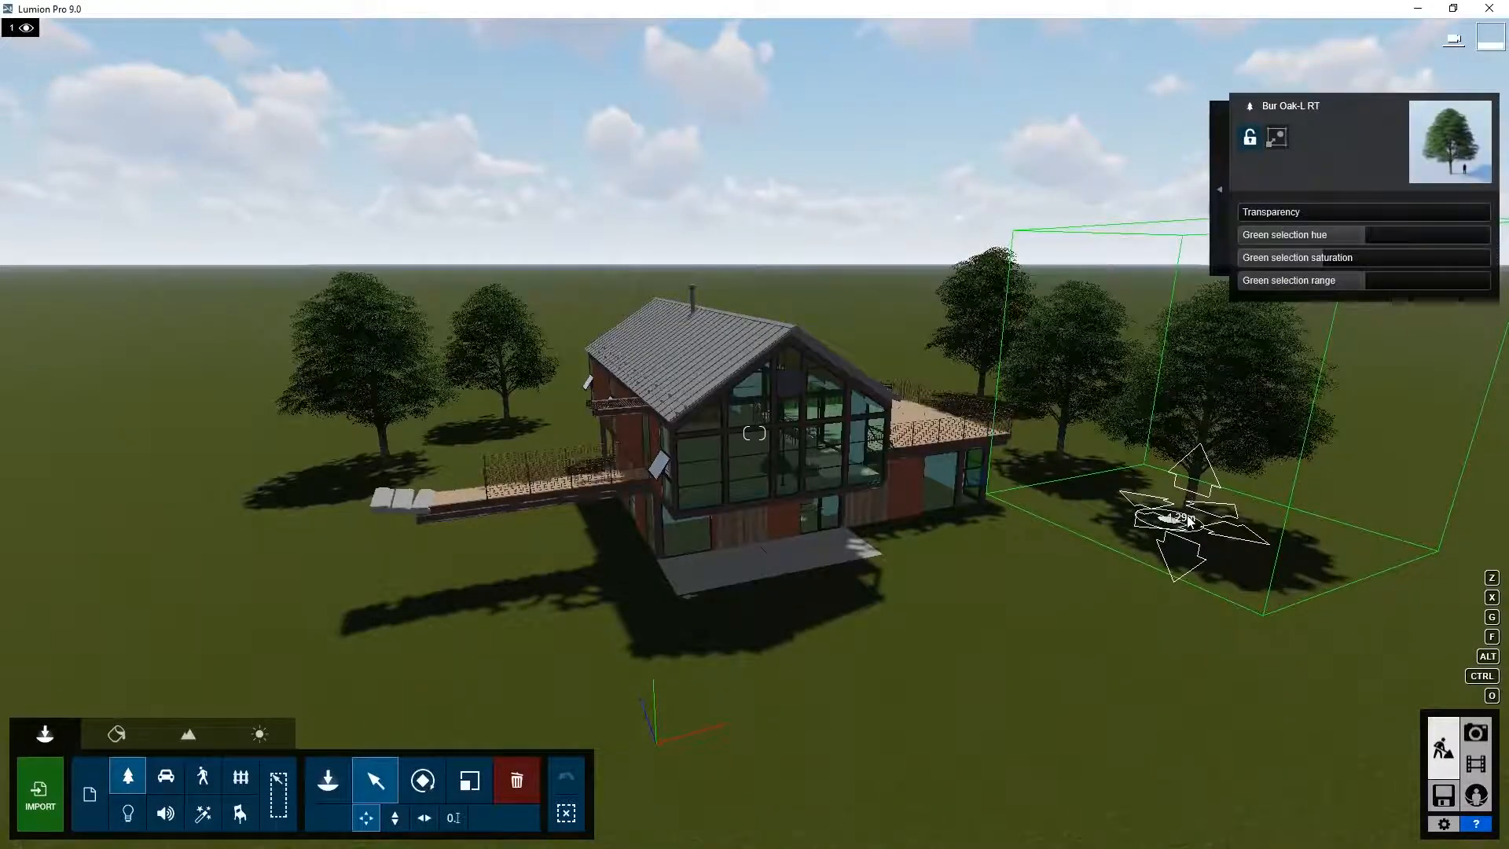
# Select a Bur Oak right of the house and start rotating it to a new orientation.
pyautogui.click(422, 779)
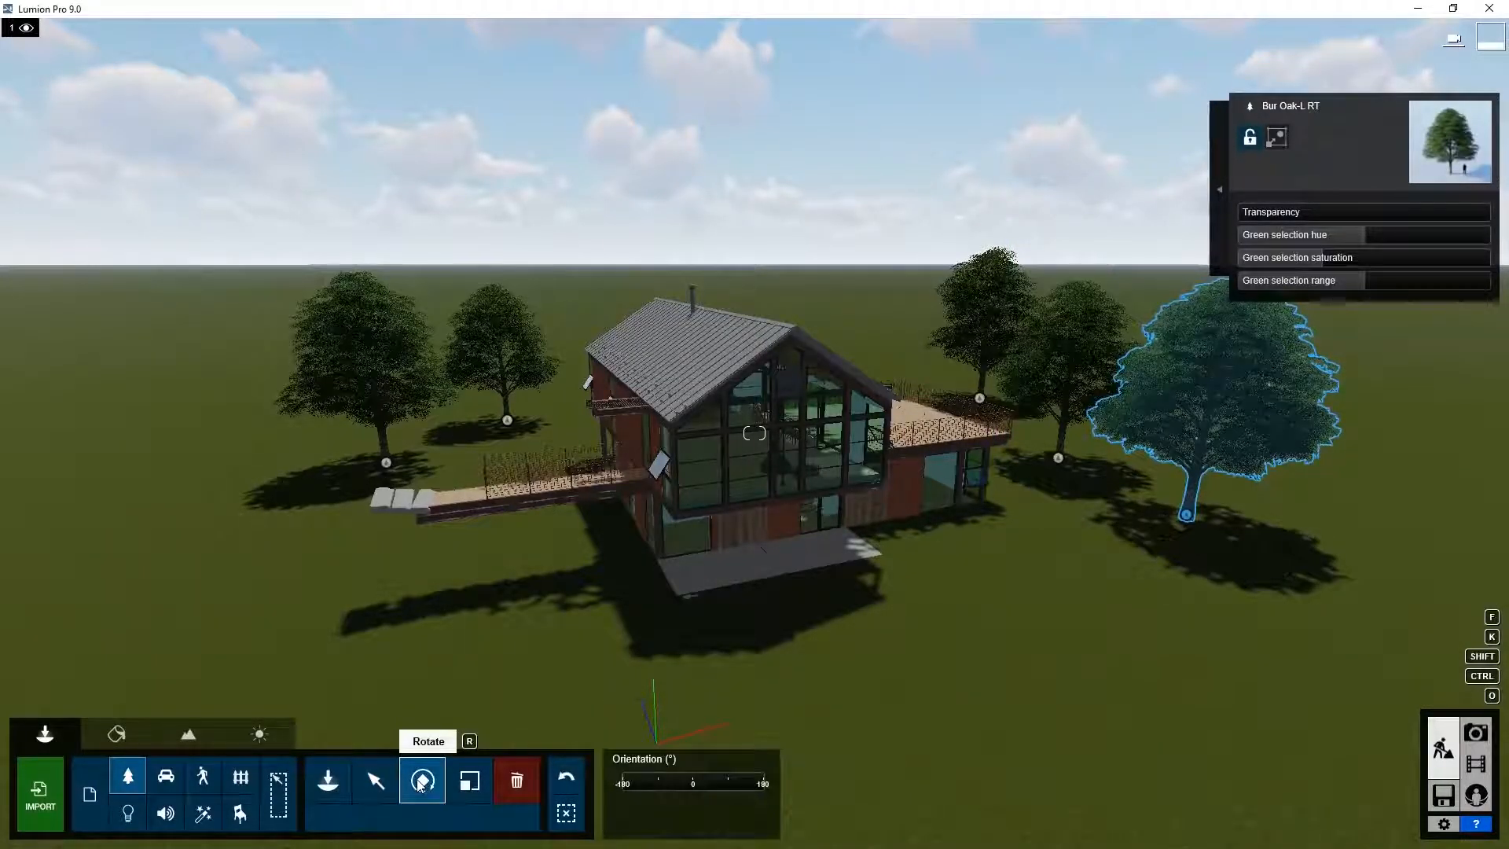
pyautogui.click(421, 780)
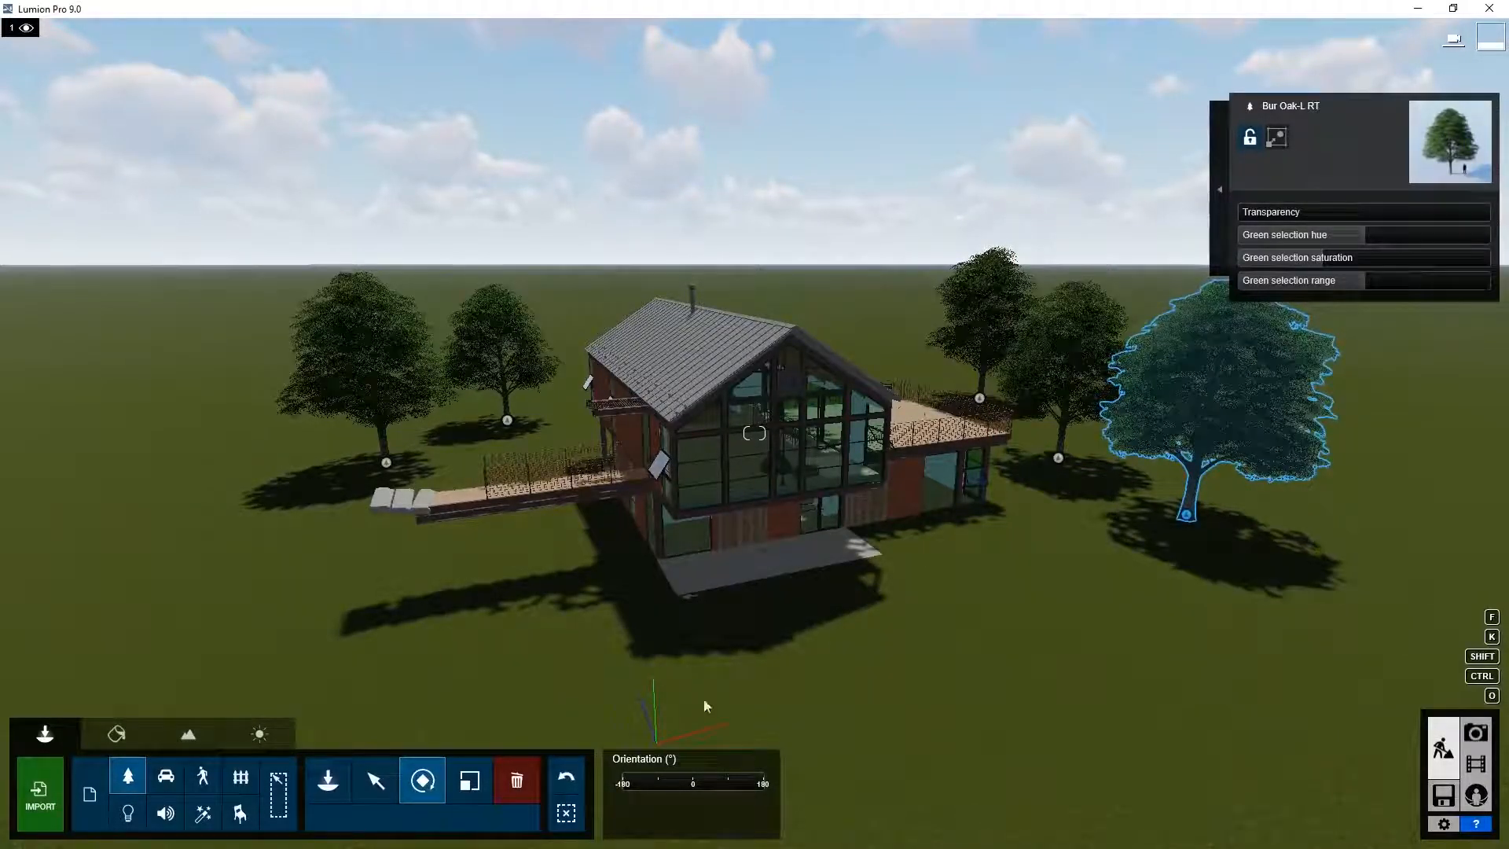
pyautogui.click(470, 781)
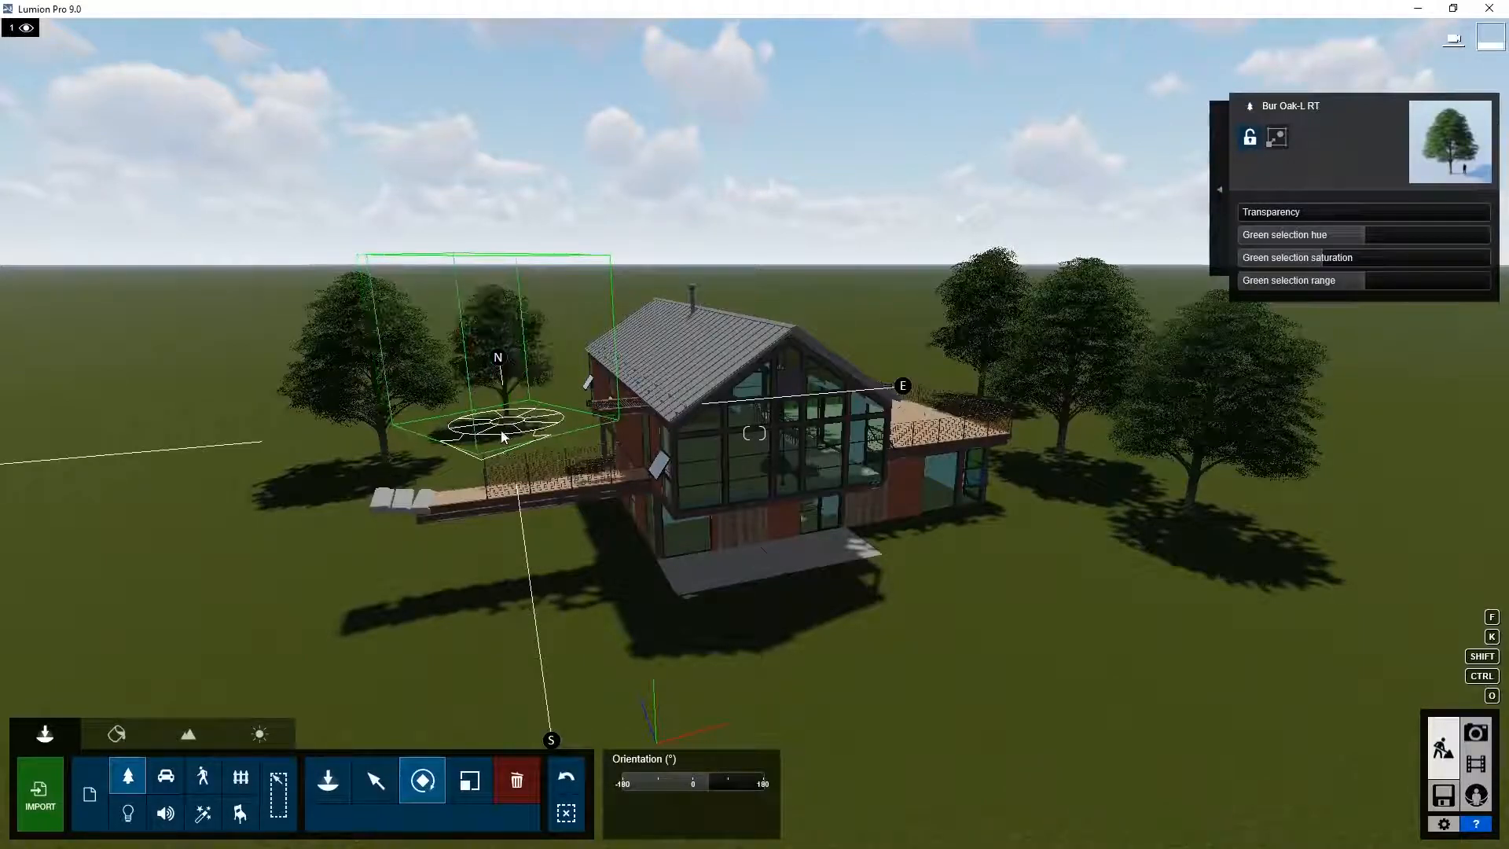
# Confirm the small oak's rotation and delete the oversized oak added beside the house.
pyautogui.click(498, 357)
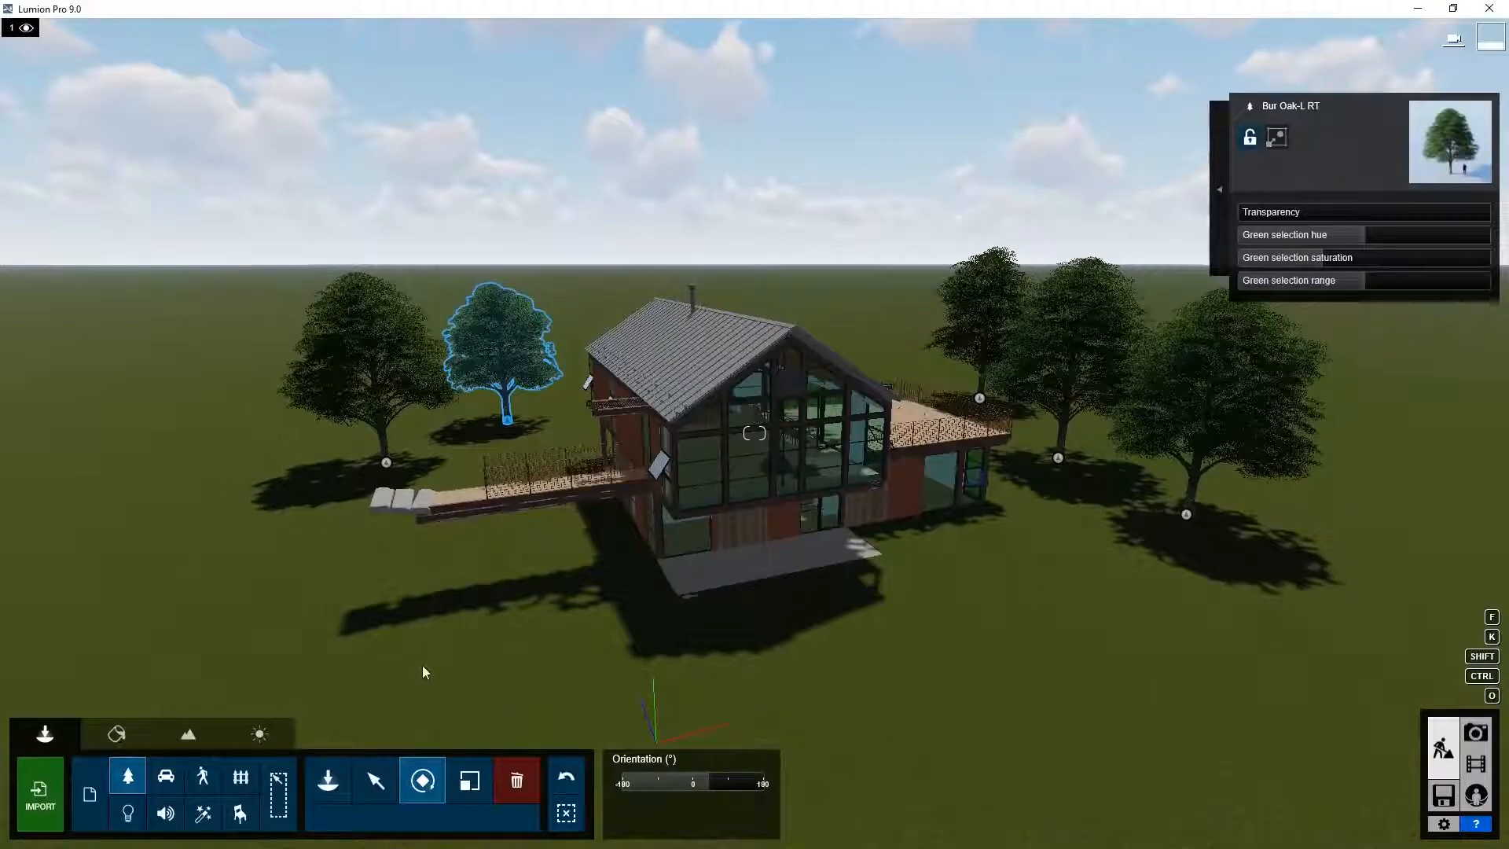
pyautogui.click(327, 780)
pyautogui.write('oak')
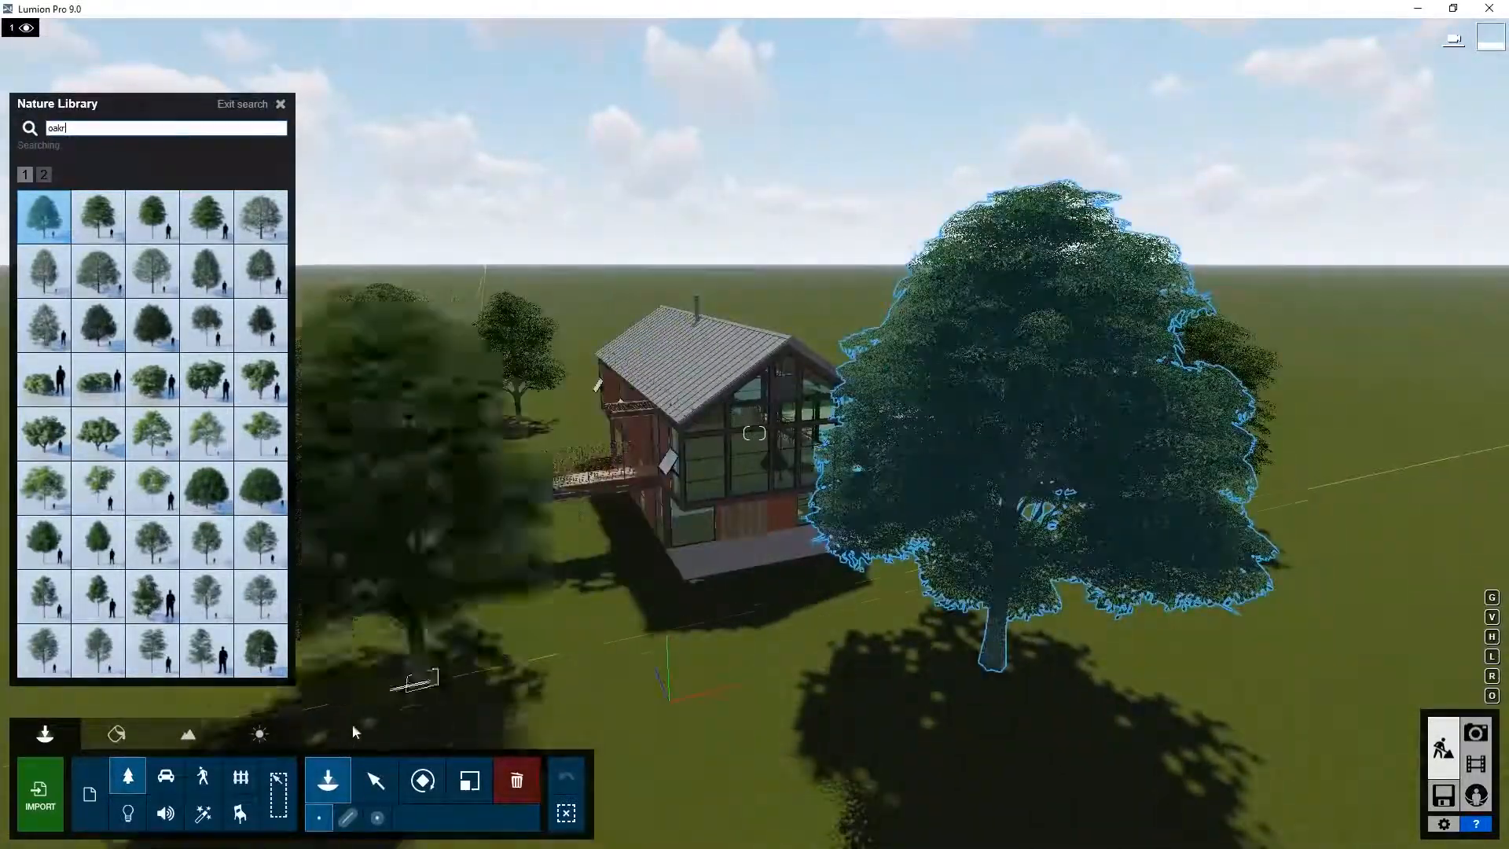
pyautogui.click(376, 780)
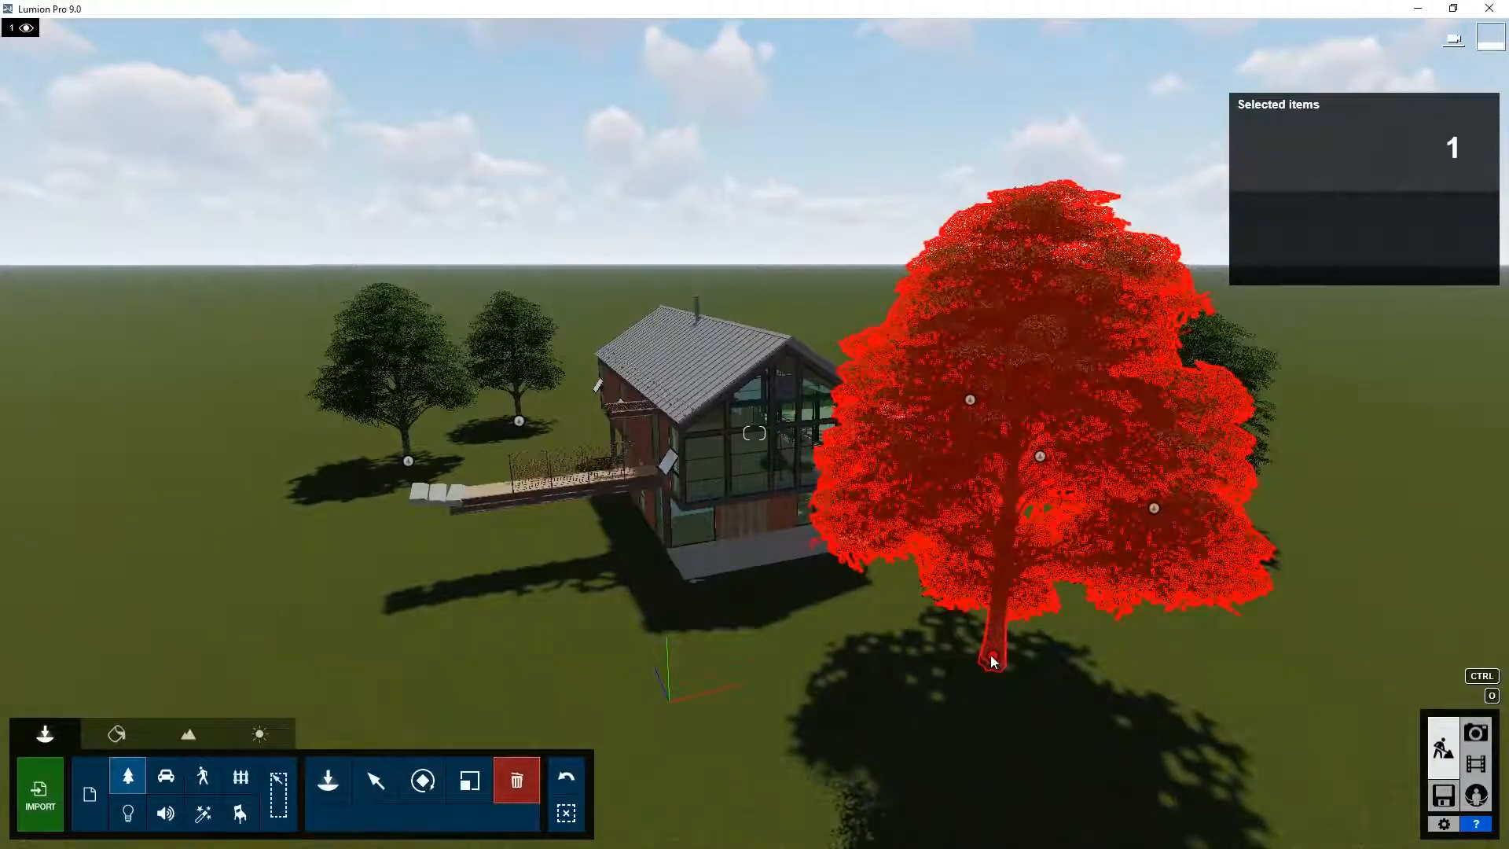
pyautogui.click(374, 651)
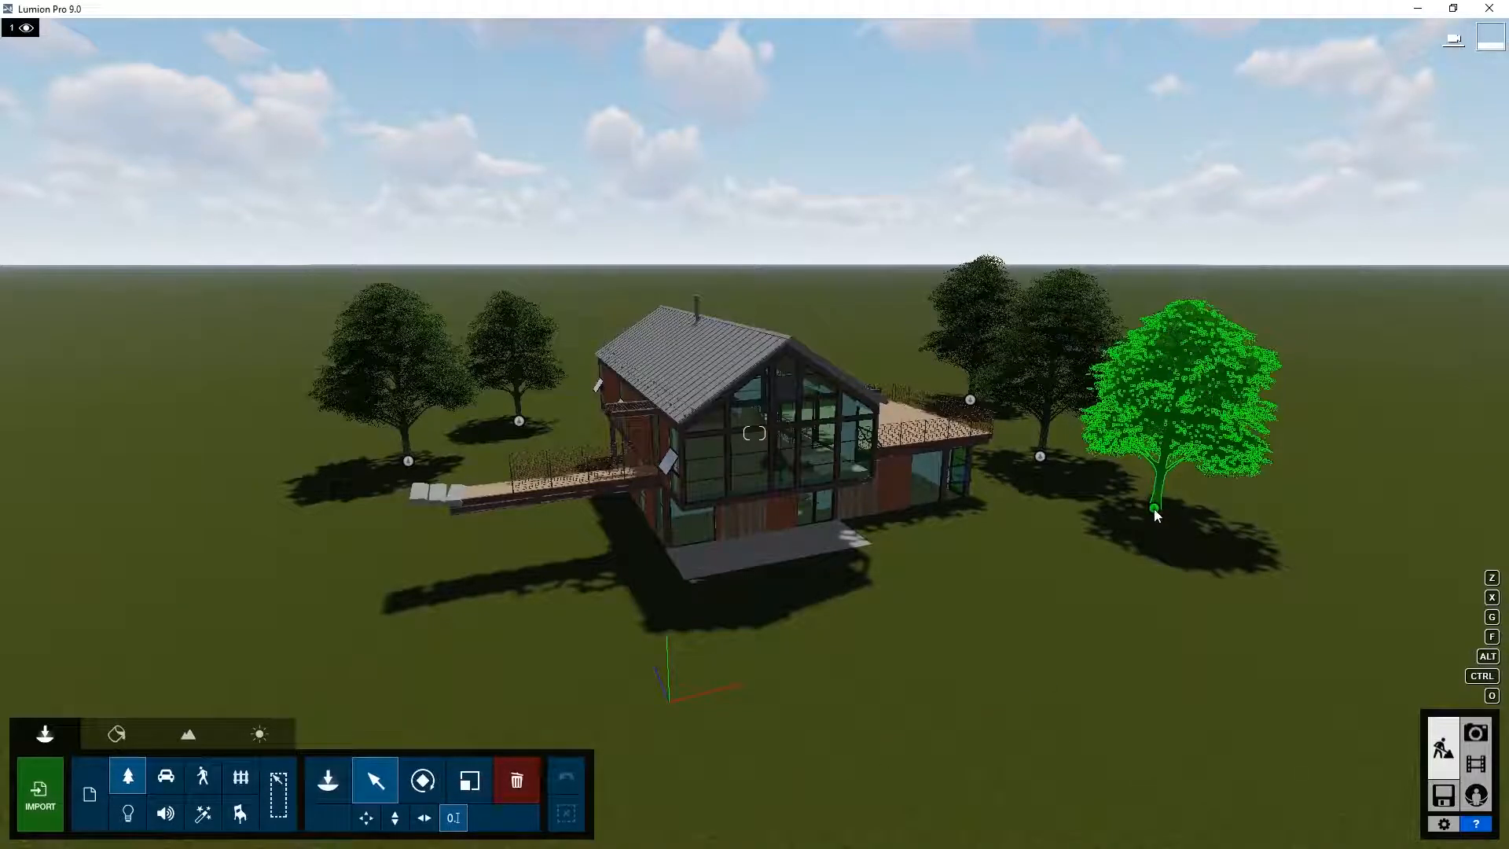
# Give the right-hand oak a position of 5.00, partial transparency, shifted foliage hue, and move it in front of the house.
pyautogui.click(1155, 509)
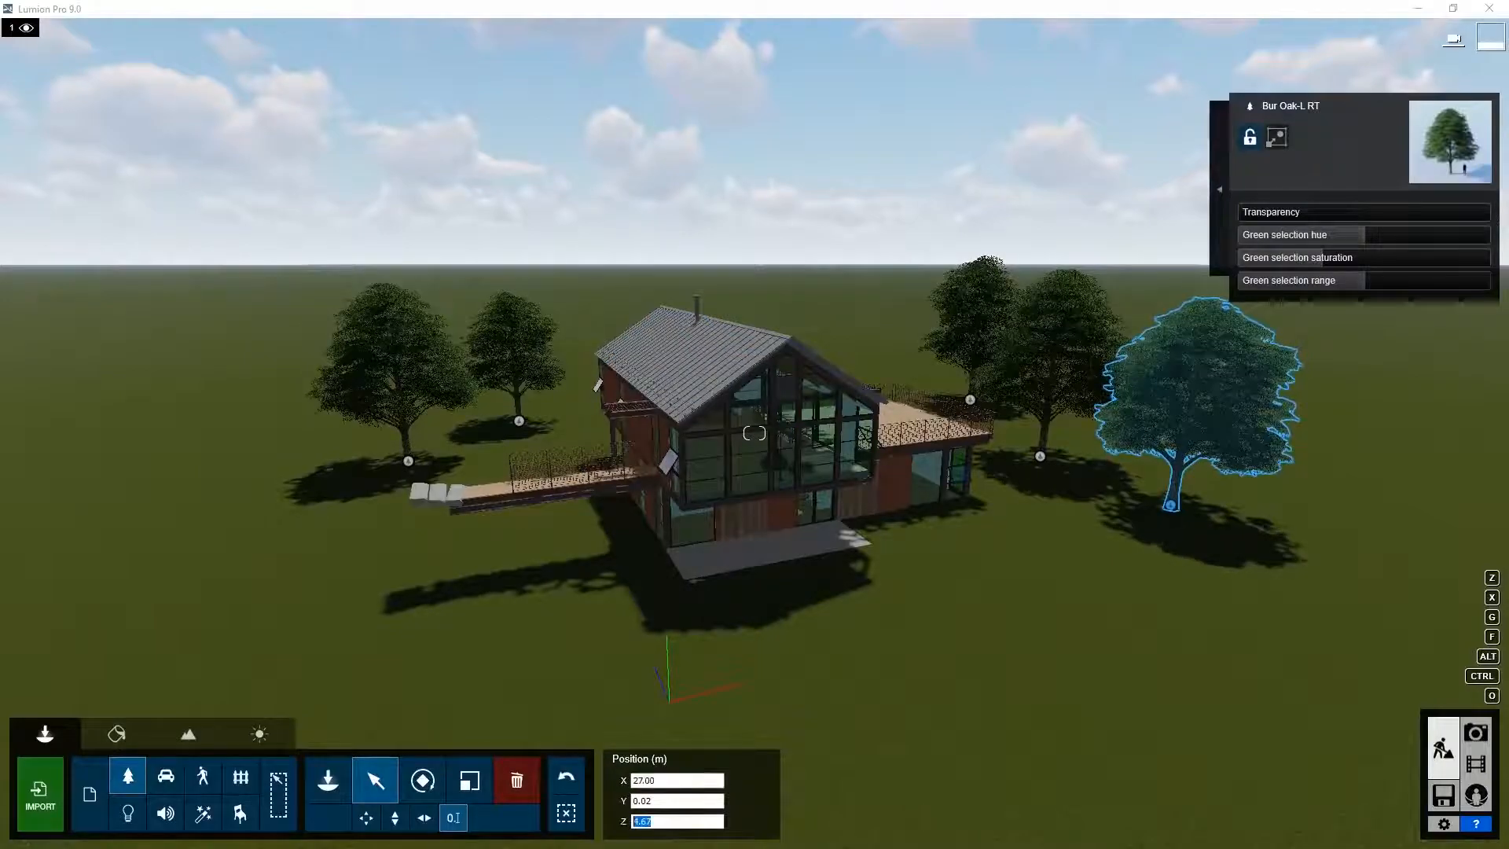
pyautogui.write('5.00')
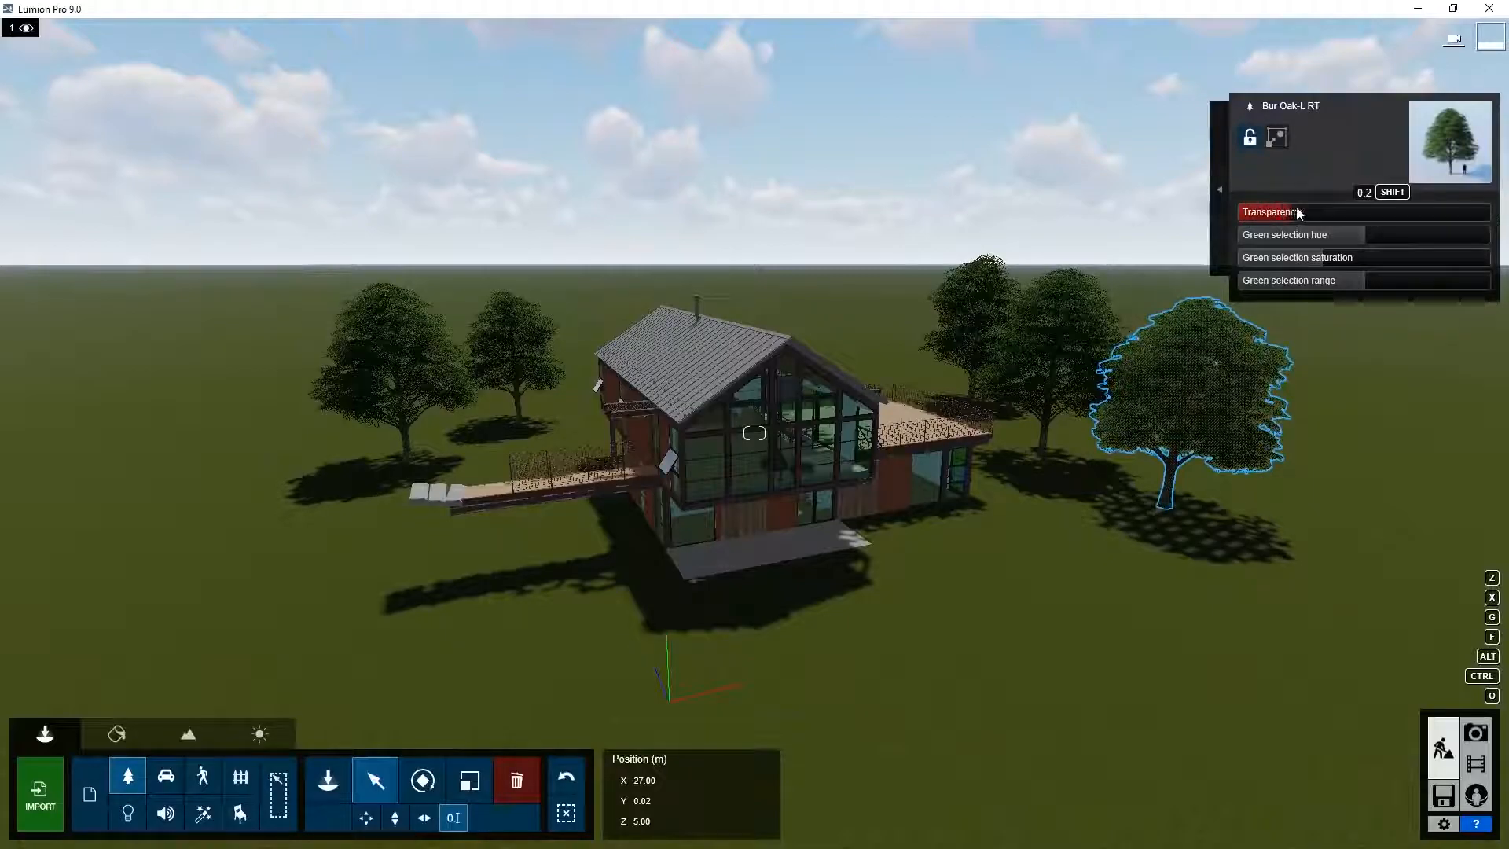
pyautogui.moveTo(1298, 212); pyautogui.dragTo(1355, 212)
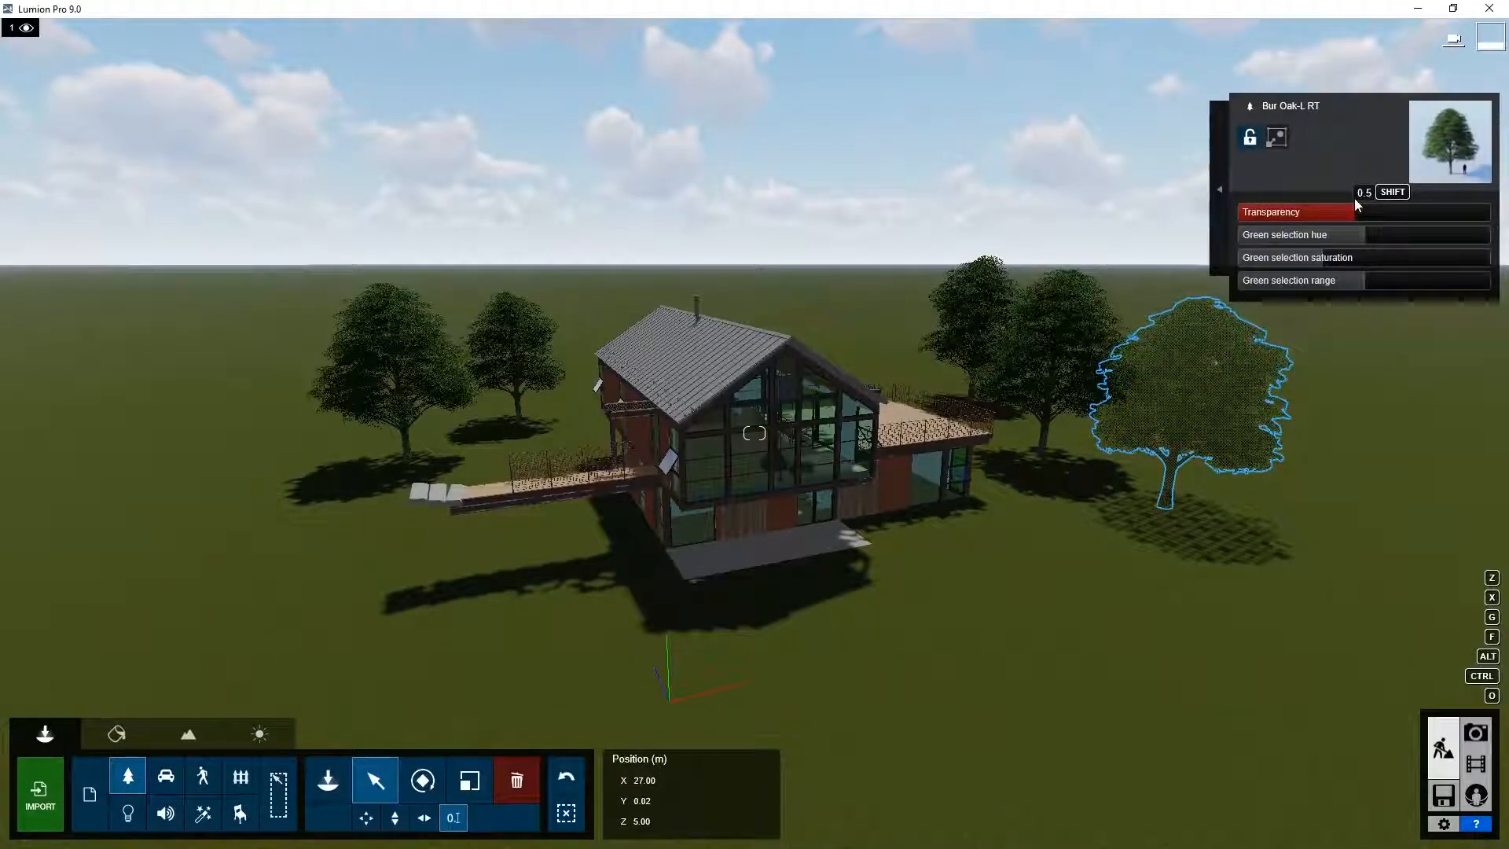
pyautogui.moveTo(1357, 212); pyautogui.dragTo(1342, 212)
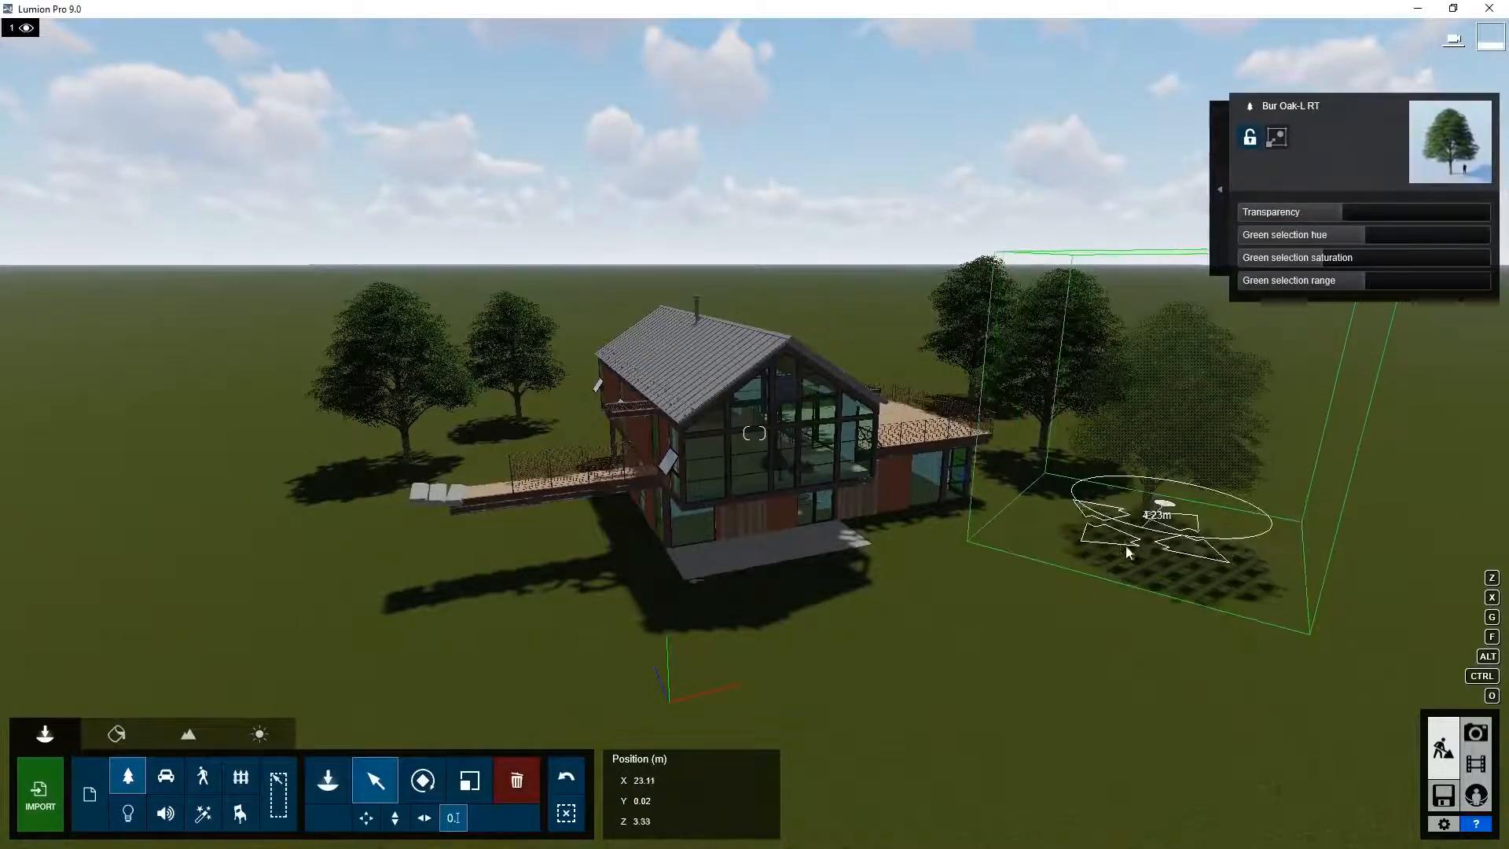
pyautogui.moveTo(1128, 553); pyautogui.dragTo(755, 705)
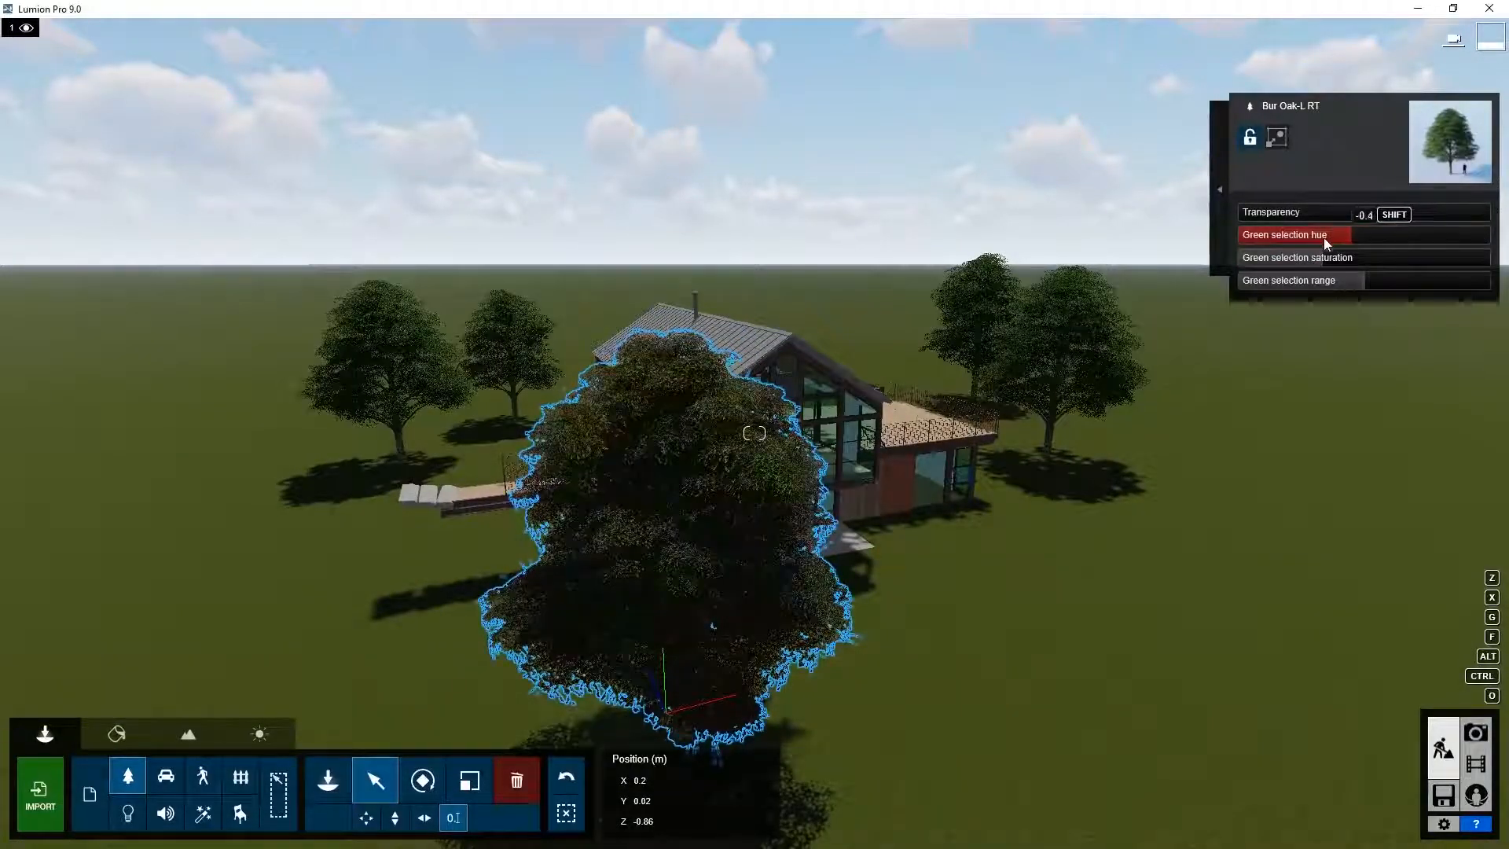
pyautogui.moveTo(1377, 214); pyautogui.dragTo(1351, 213)
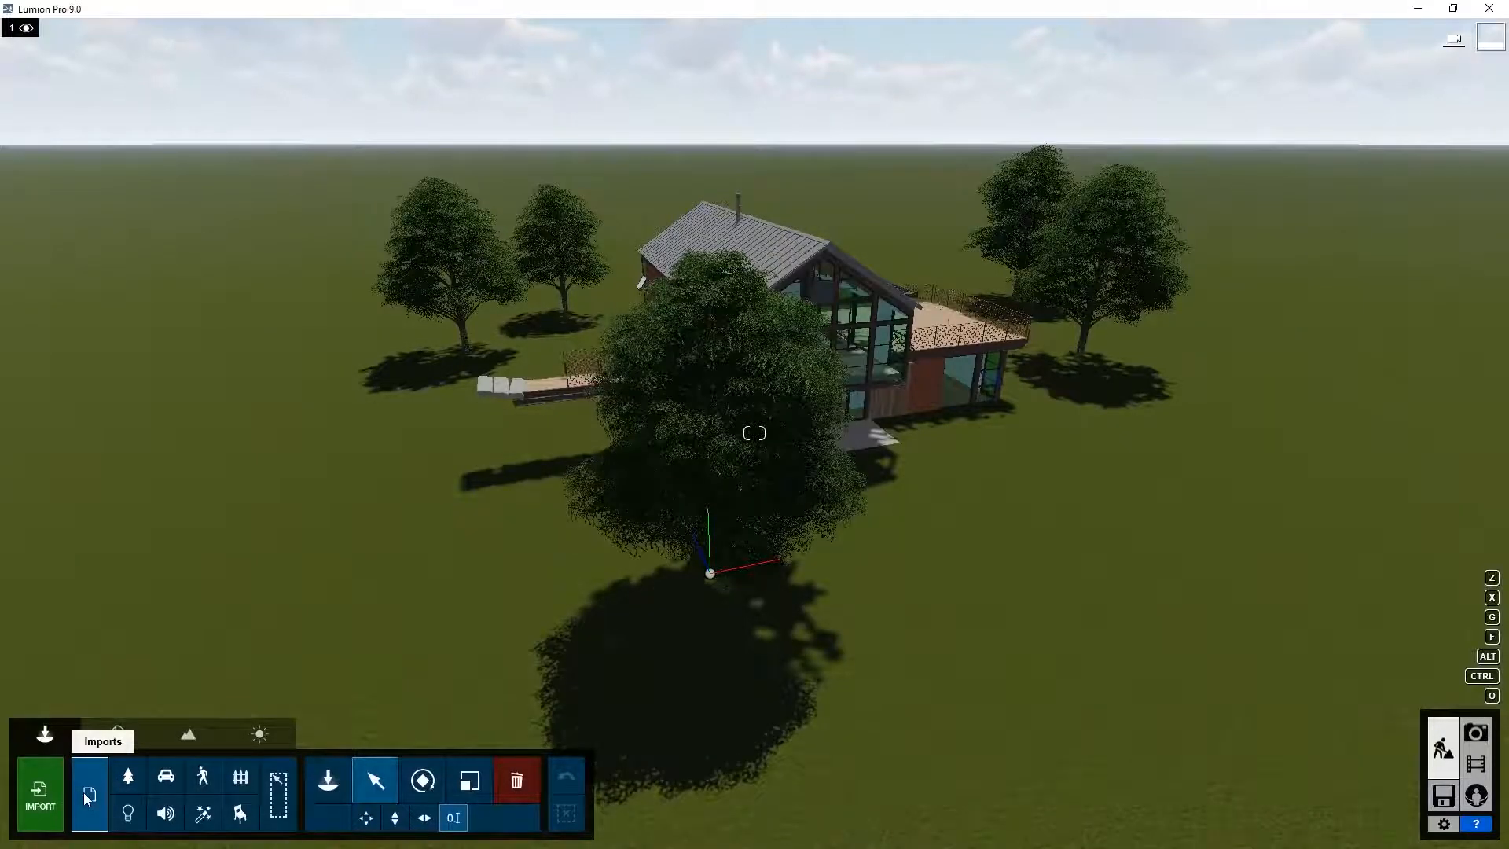
# Move the oak blocking the house front over to the left side of the house.
pyautogui.click(88, 779)
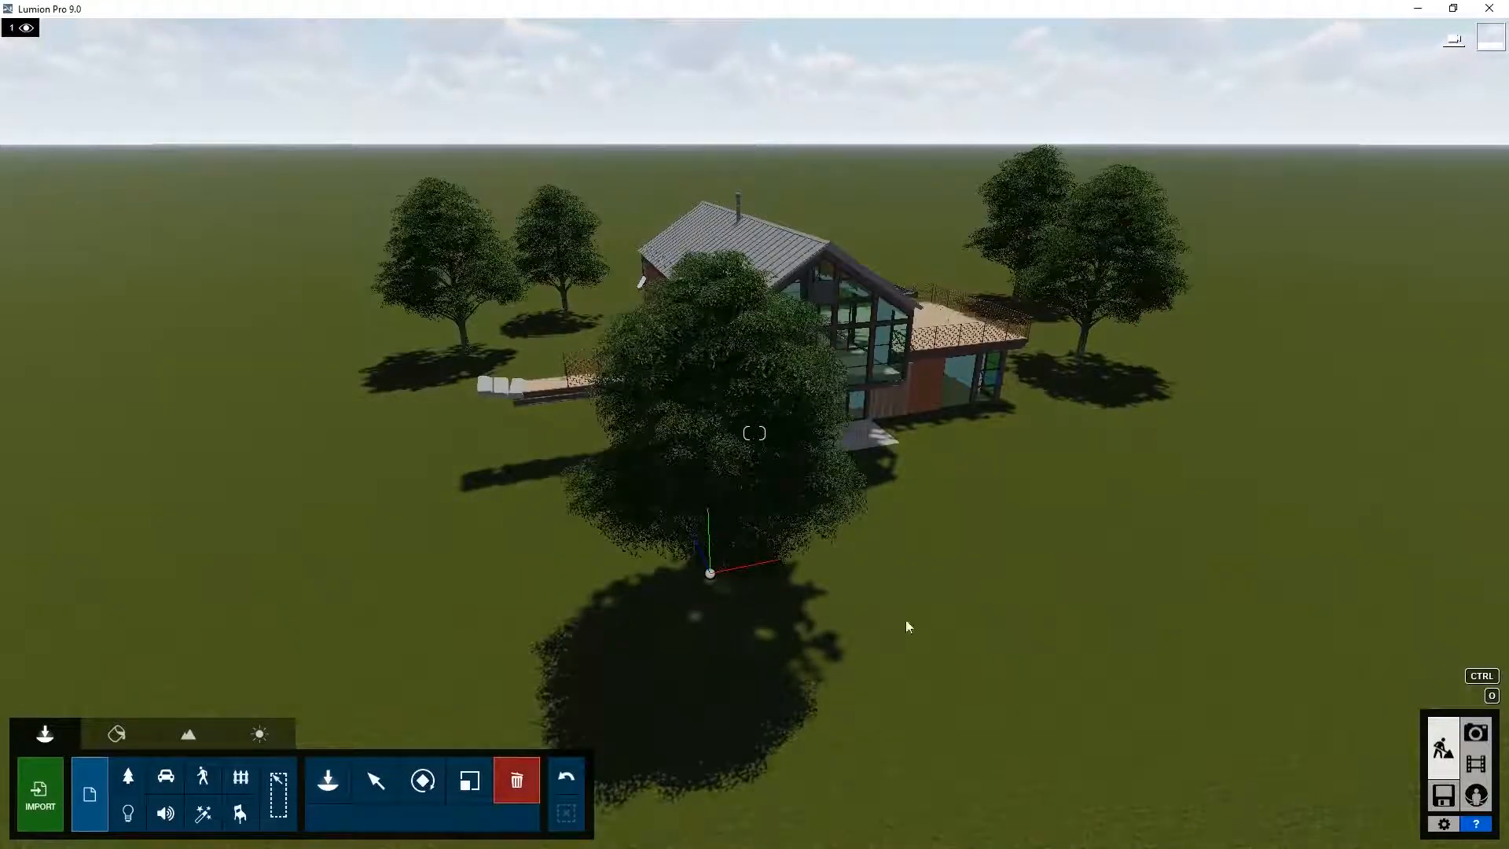
pyautogui.click(708, 572)
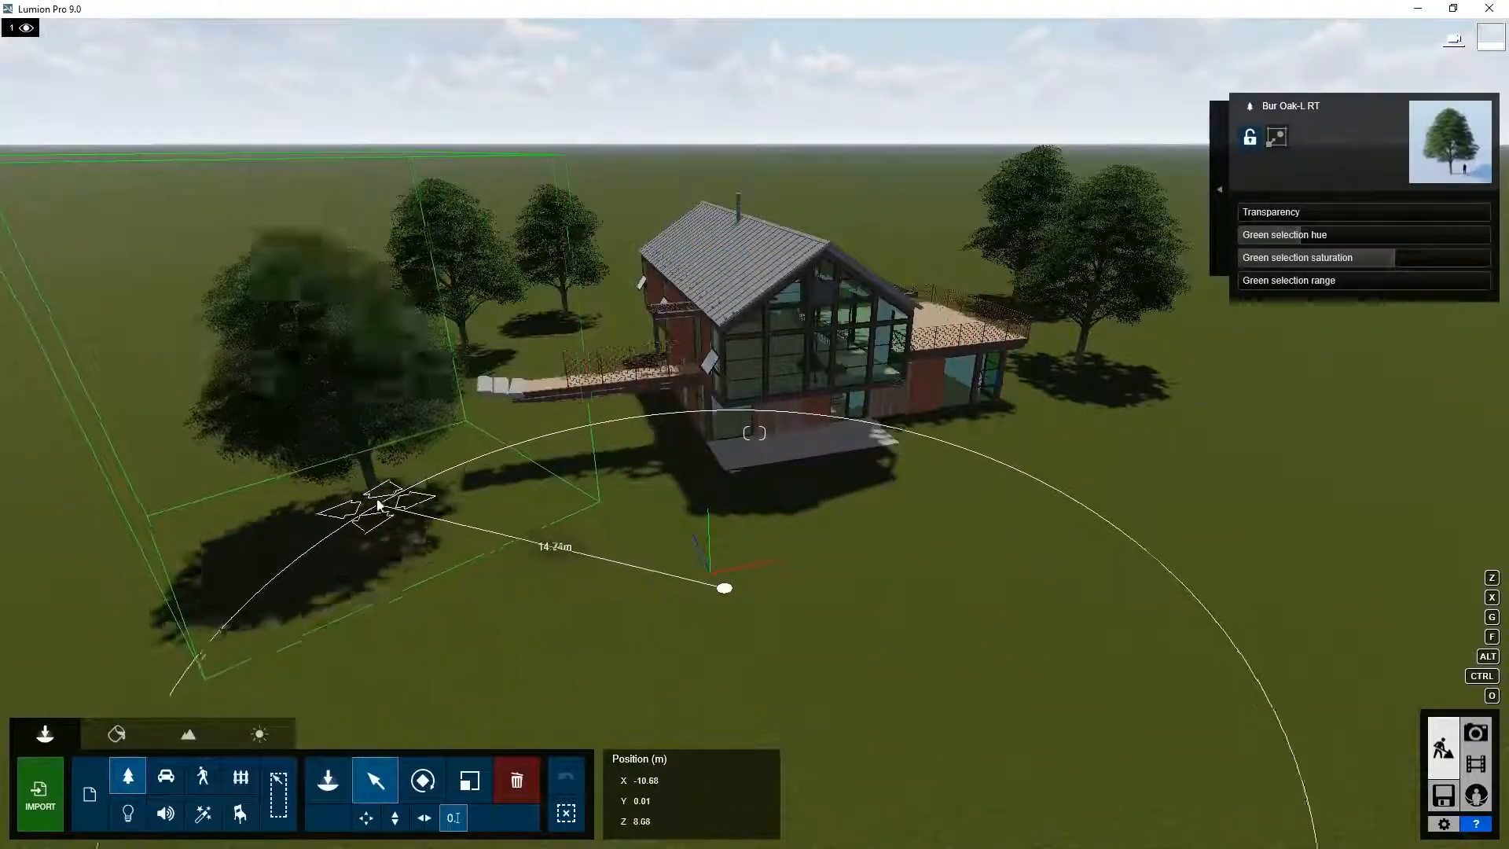
pyautogui.moveTo(375, 504); pyautogui.dragTo(356, 466)
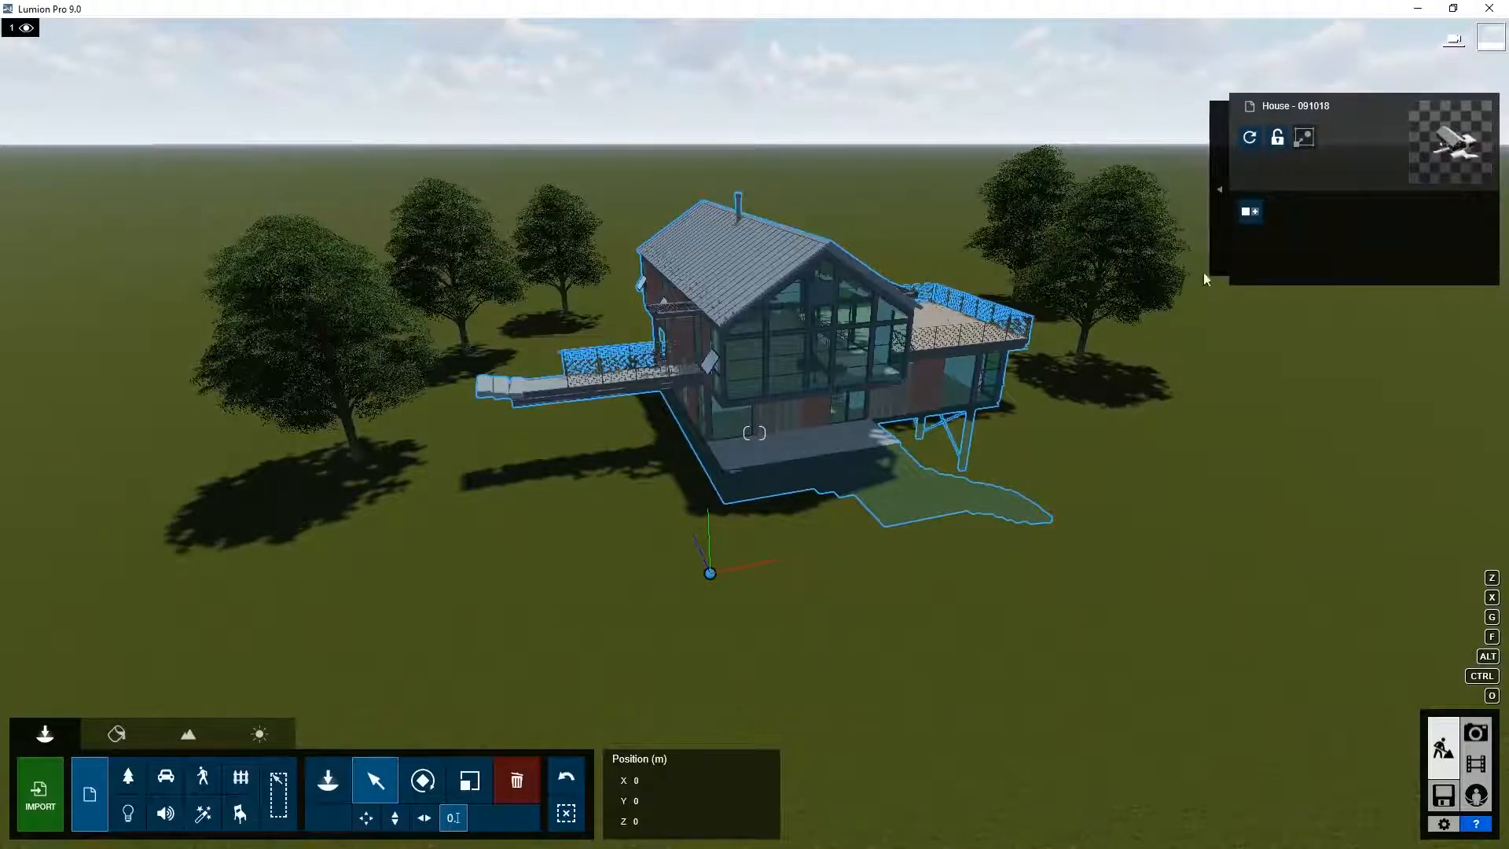
pyautogui.moveTo(1248, 137)
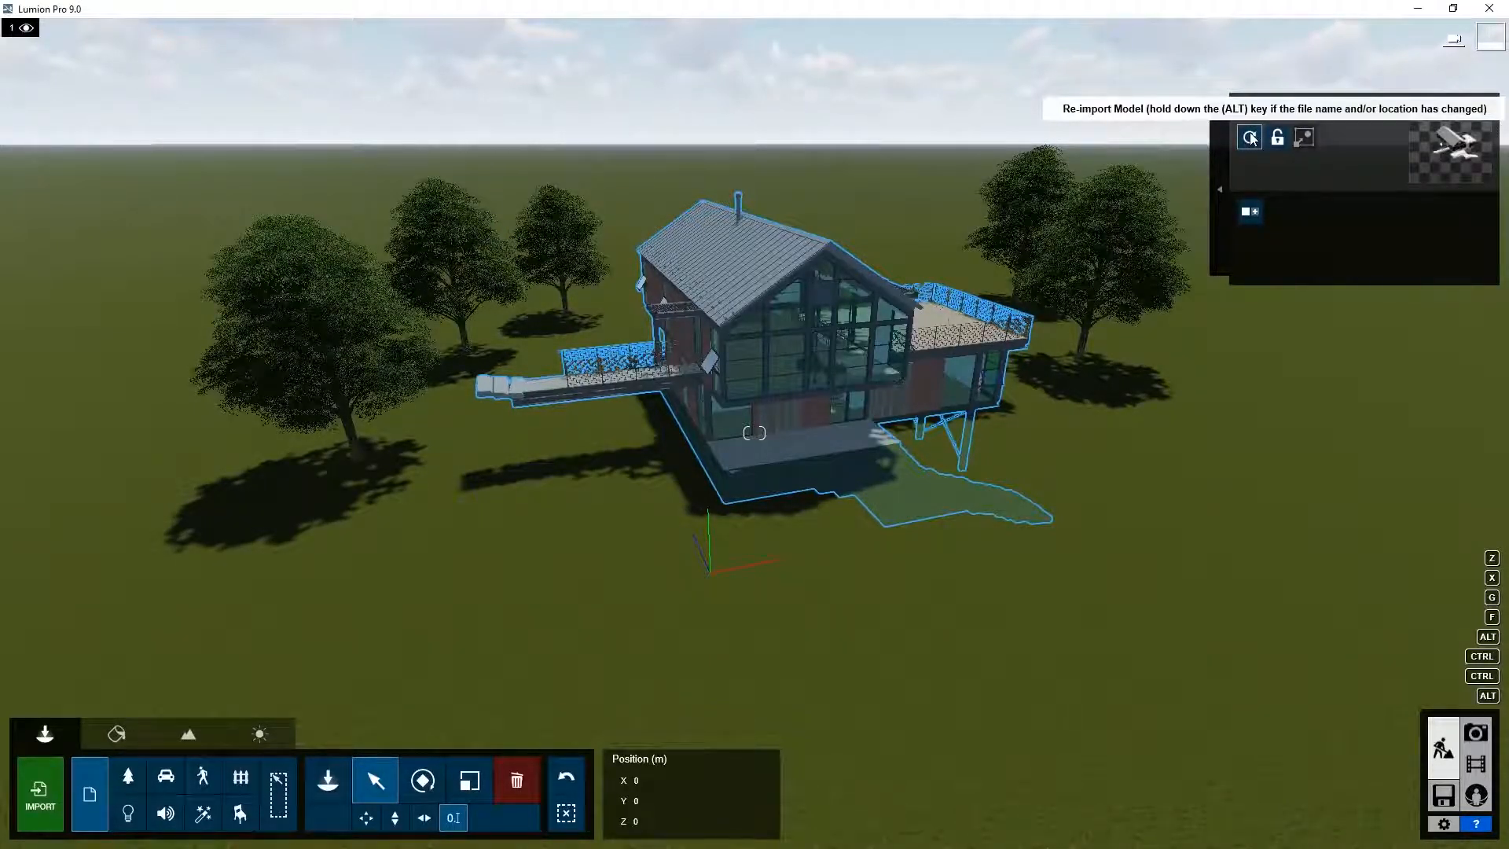
# Re-import the House model from its source file.
pyautogui.click(1249, 135)
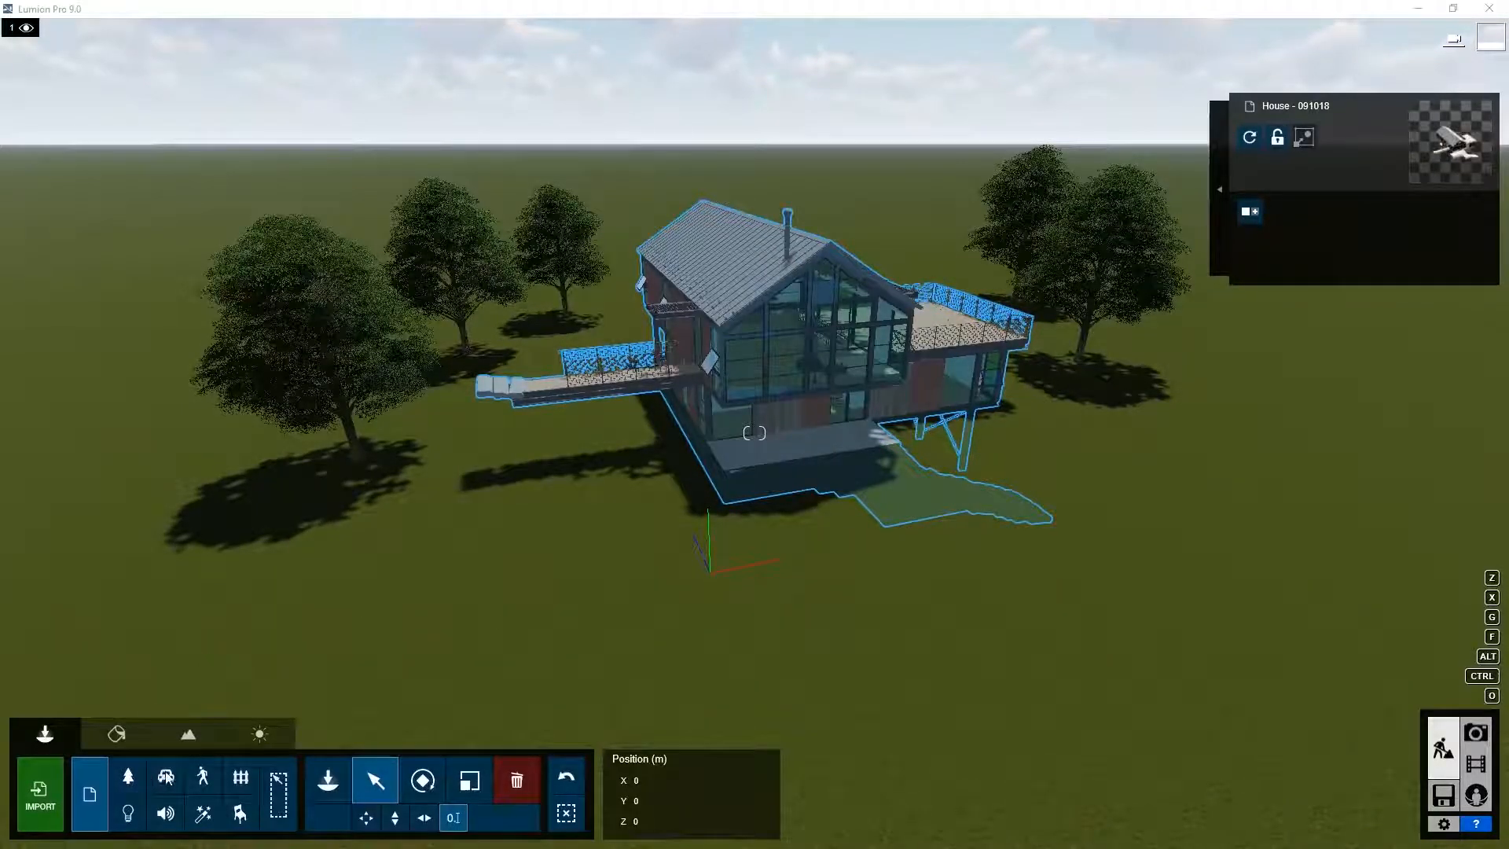
pyautogui.moveTo(165, 777)
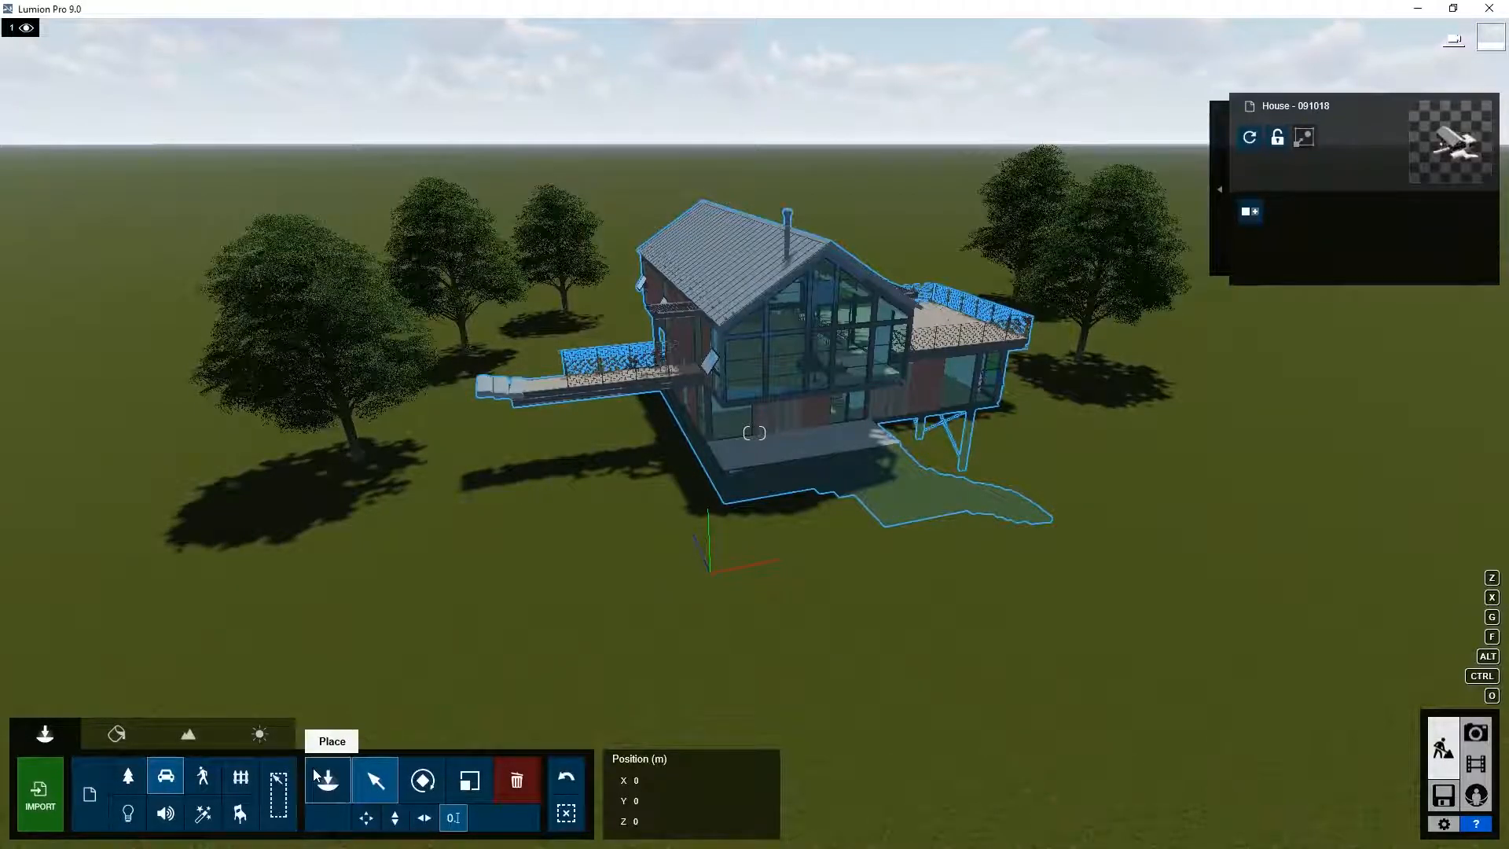
# Browse bus and car models in Transport, then switch to the People and Animals collection.
pyautogui.click(165, 776)
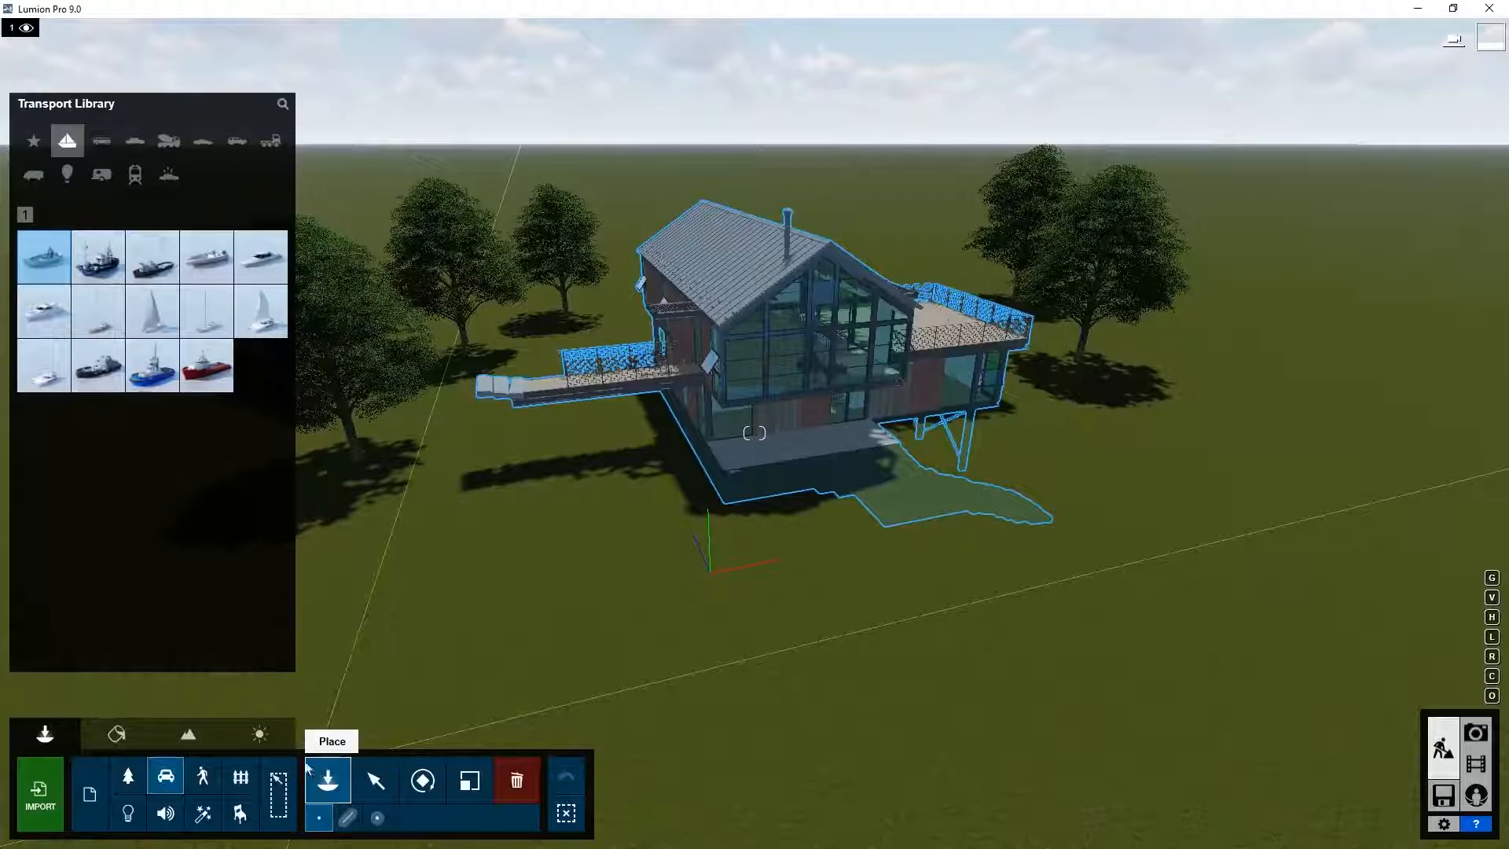
pyautogui.click(100, 139)
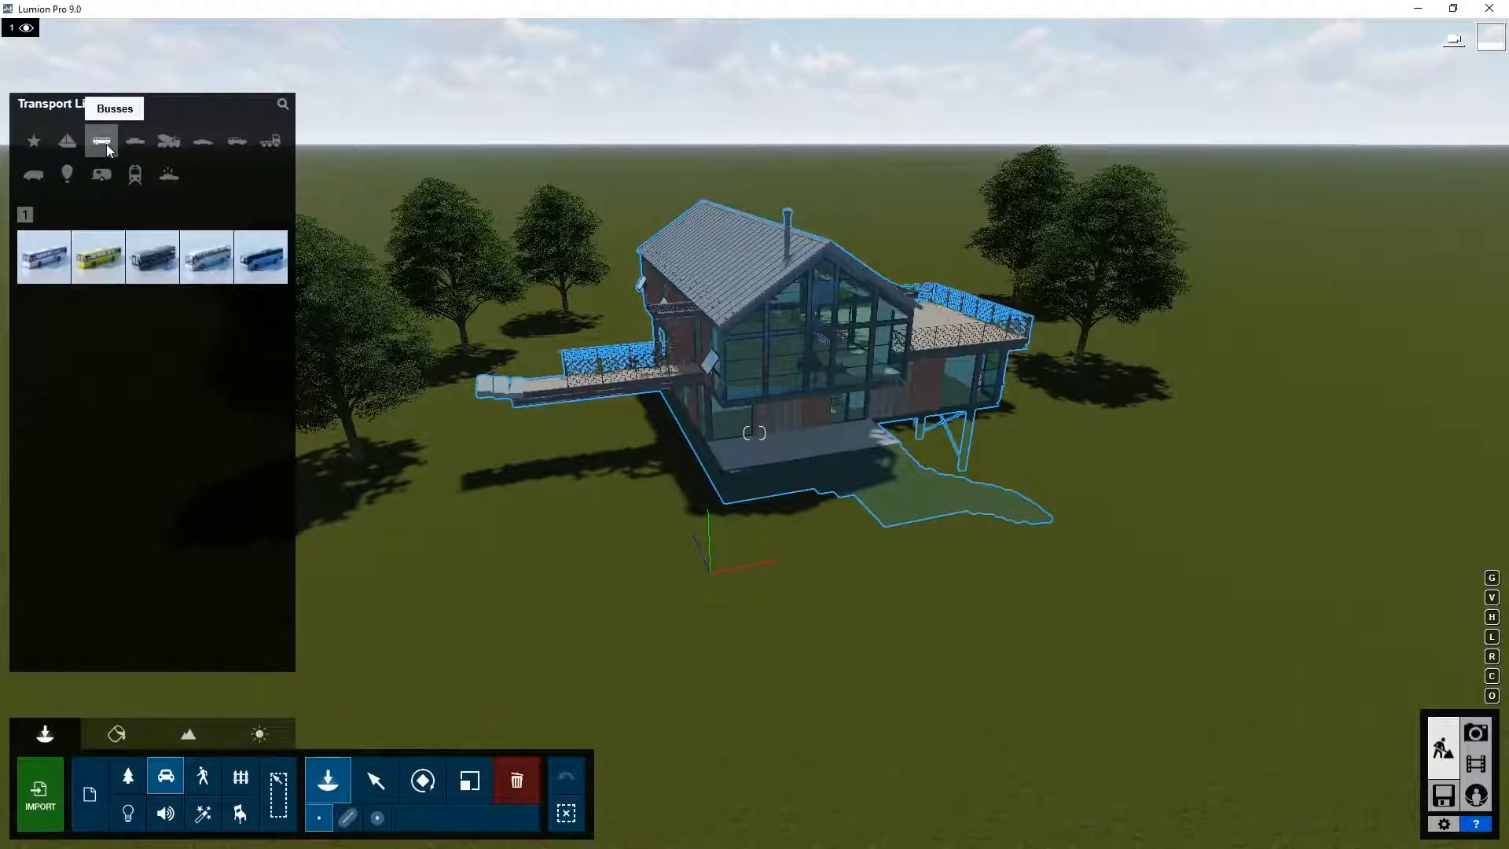
pyautogui.click(135, 142)
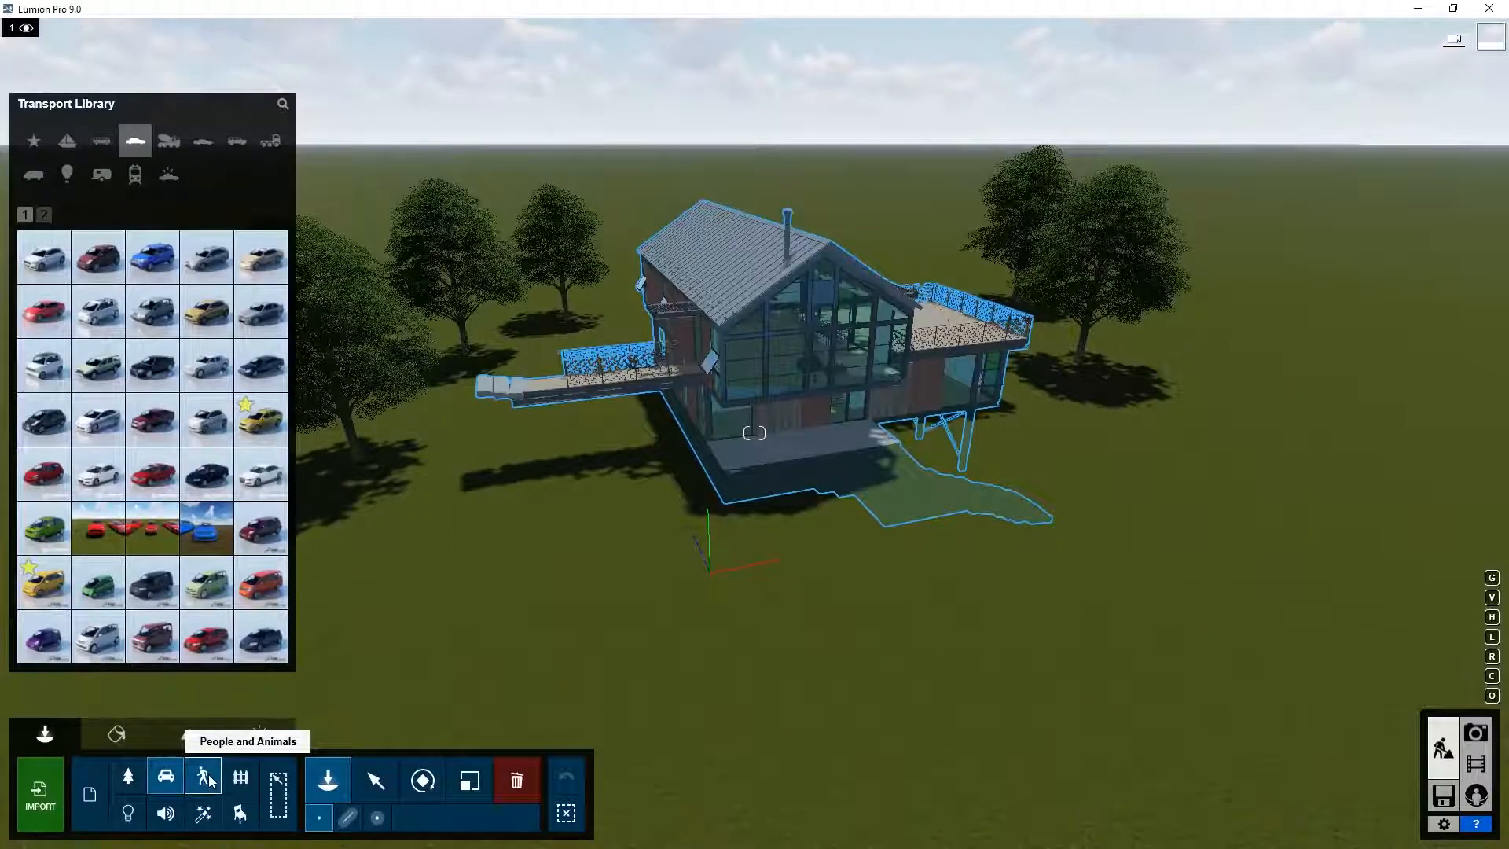
pyautogui.click(203, 775)
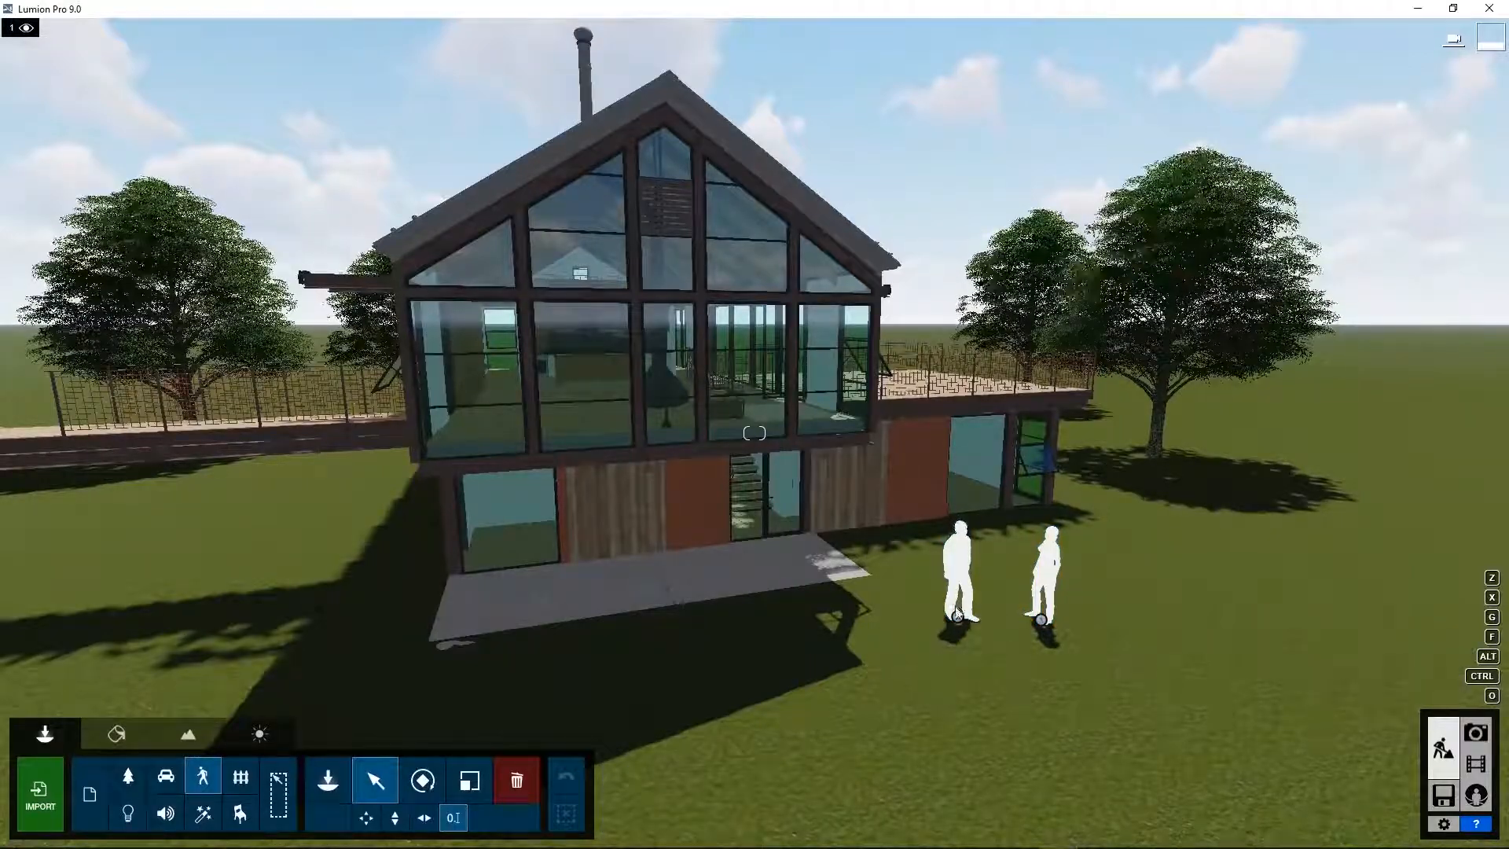
# Select the two people figures on the lawn and group them.
pyautogui.click(959, 568)
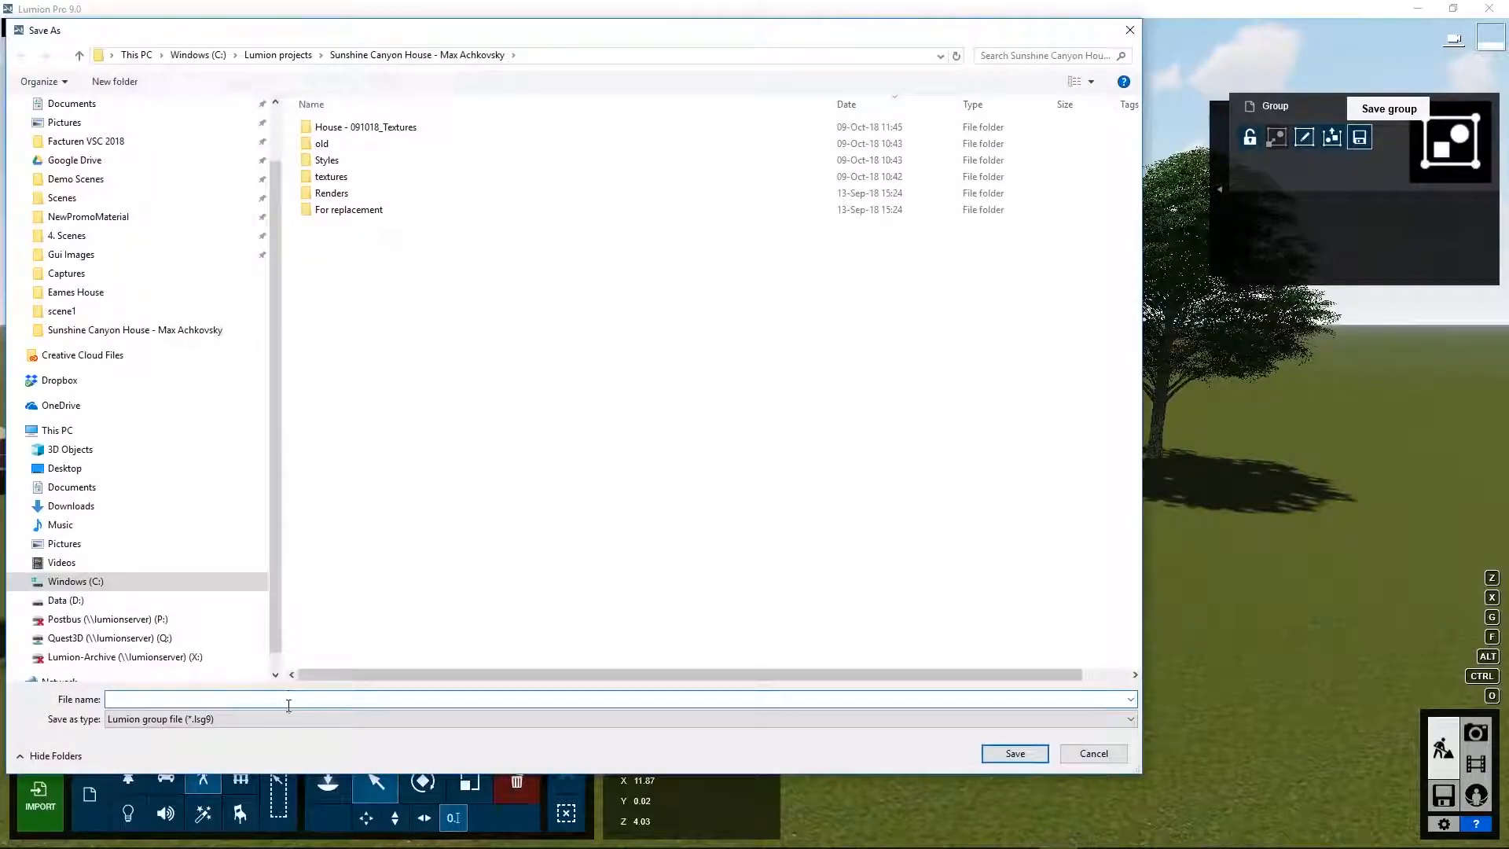
# Save the two-person group as a Lumion group file.
pyautogui.click(1093, 752)
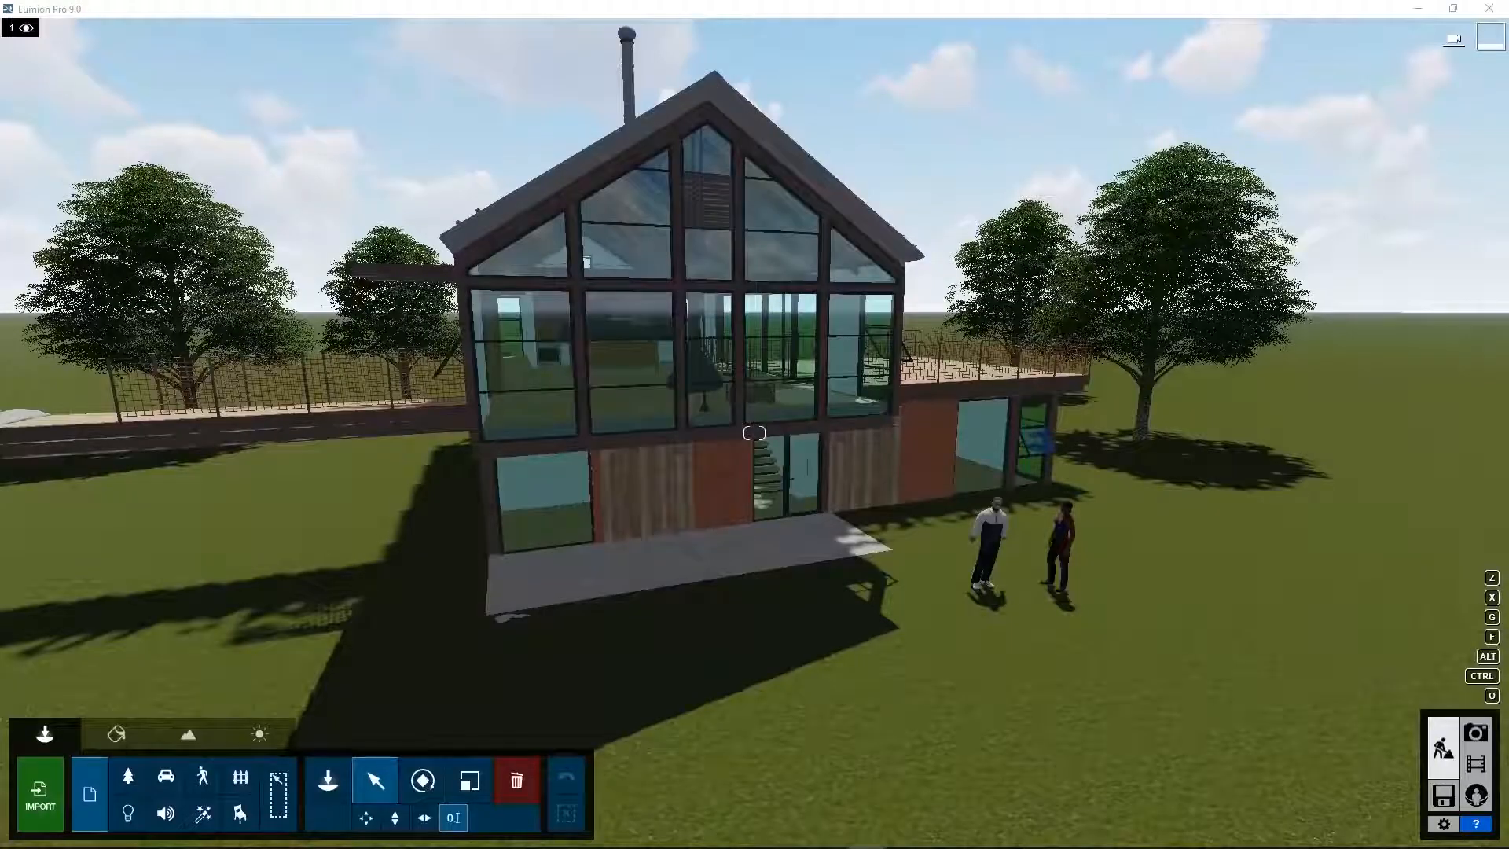